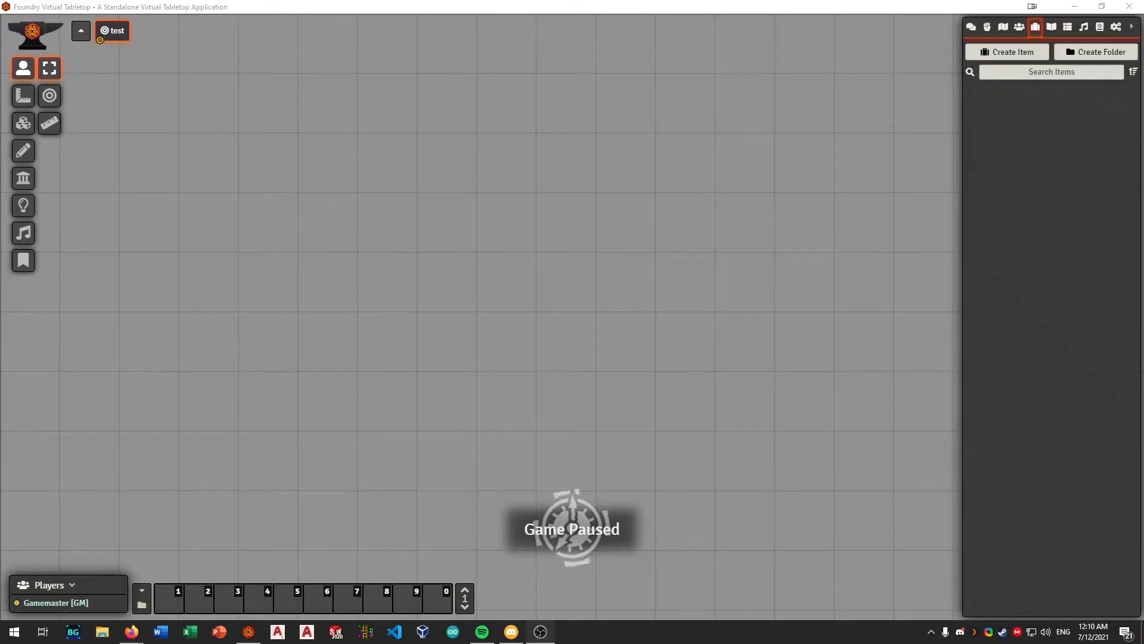
mouse_move(730, 185)
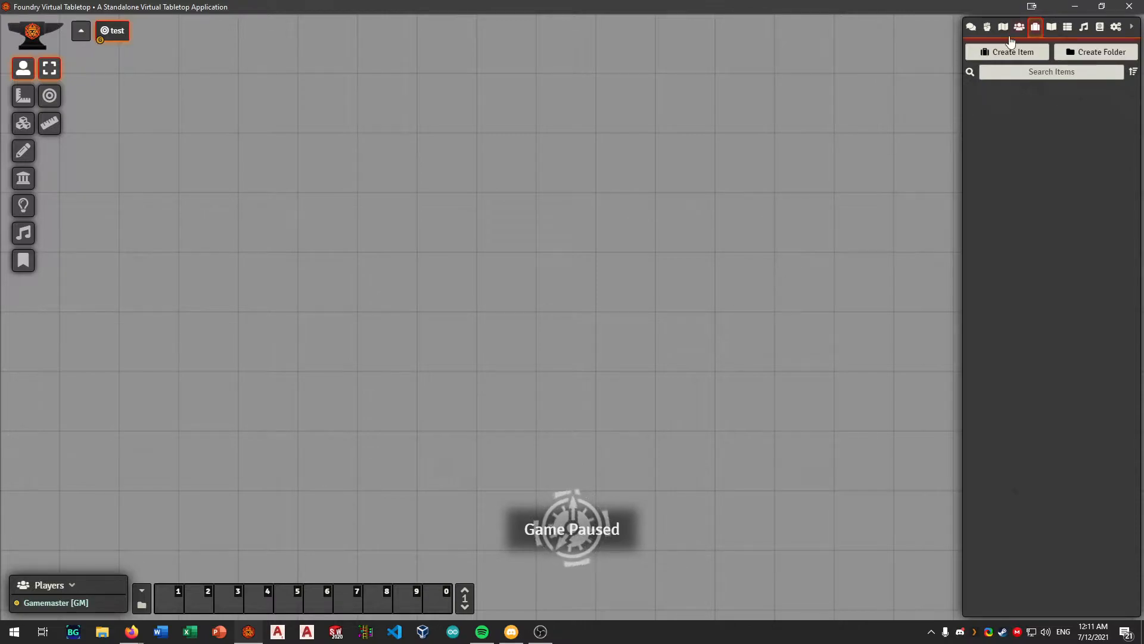
Create a new actor with No Template and name it Mori.
click(1018, 26)
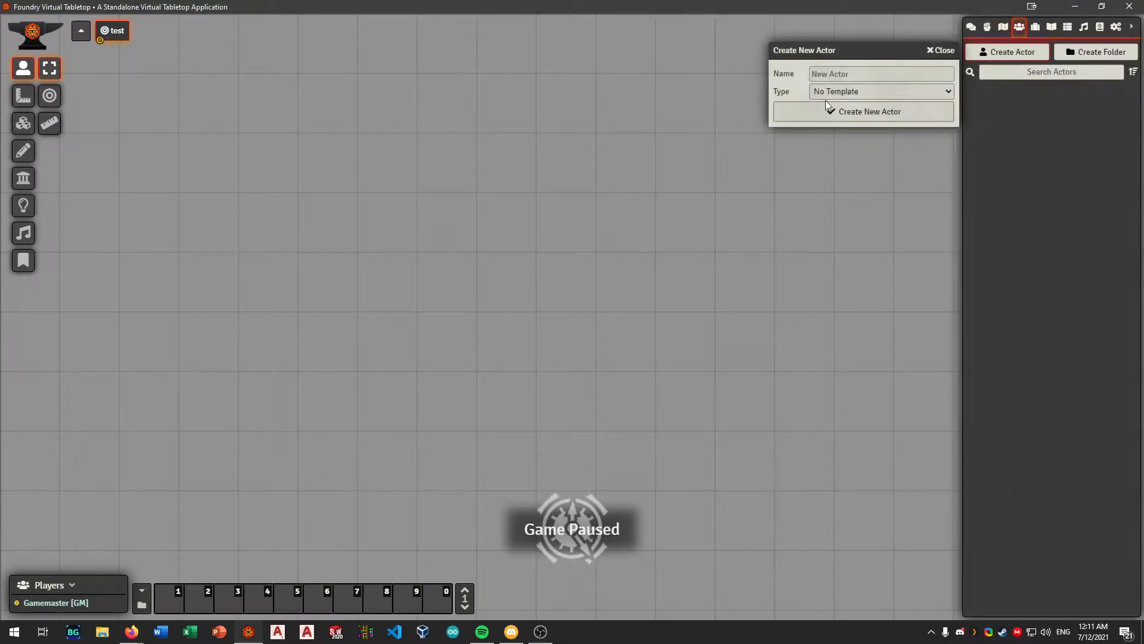
click(881, 91)
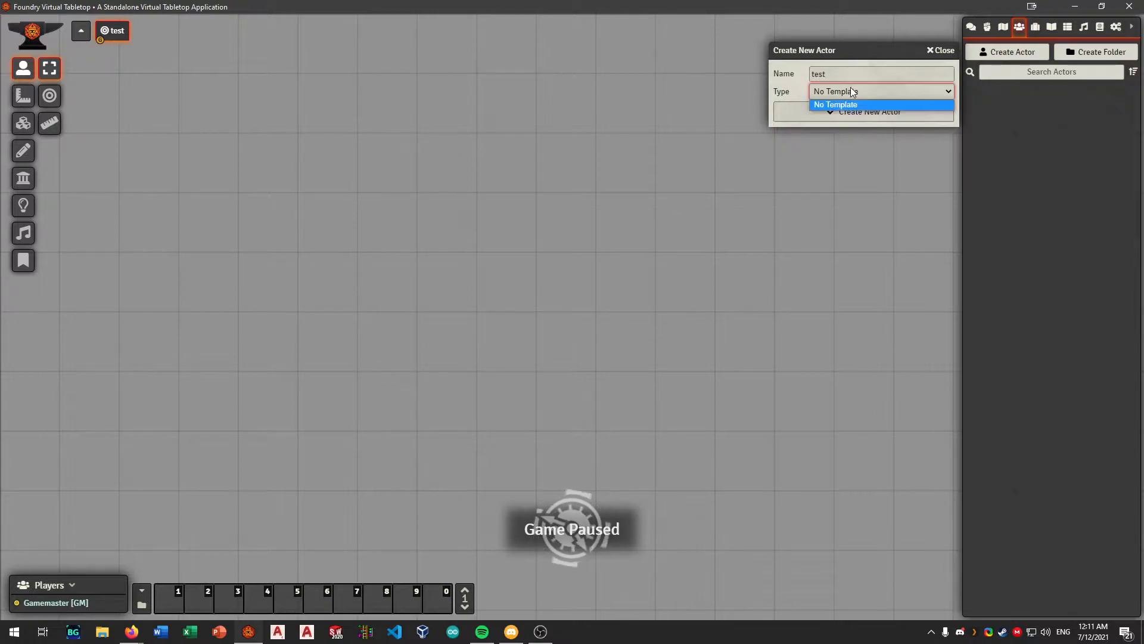
click(870, 113)
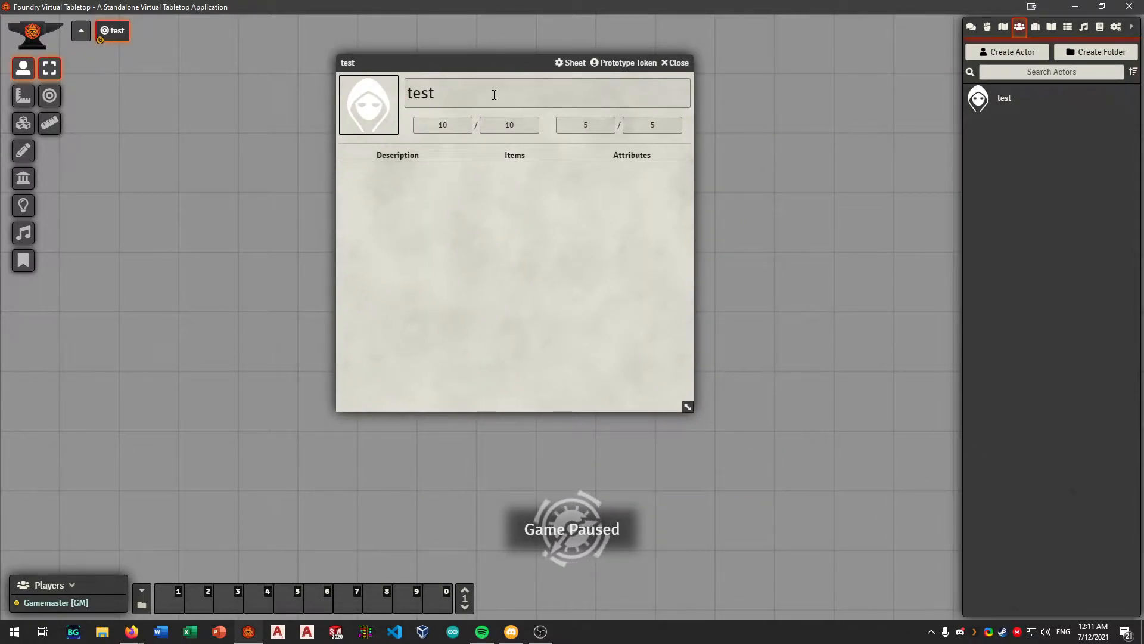
text(Mori)
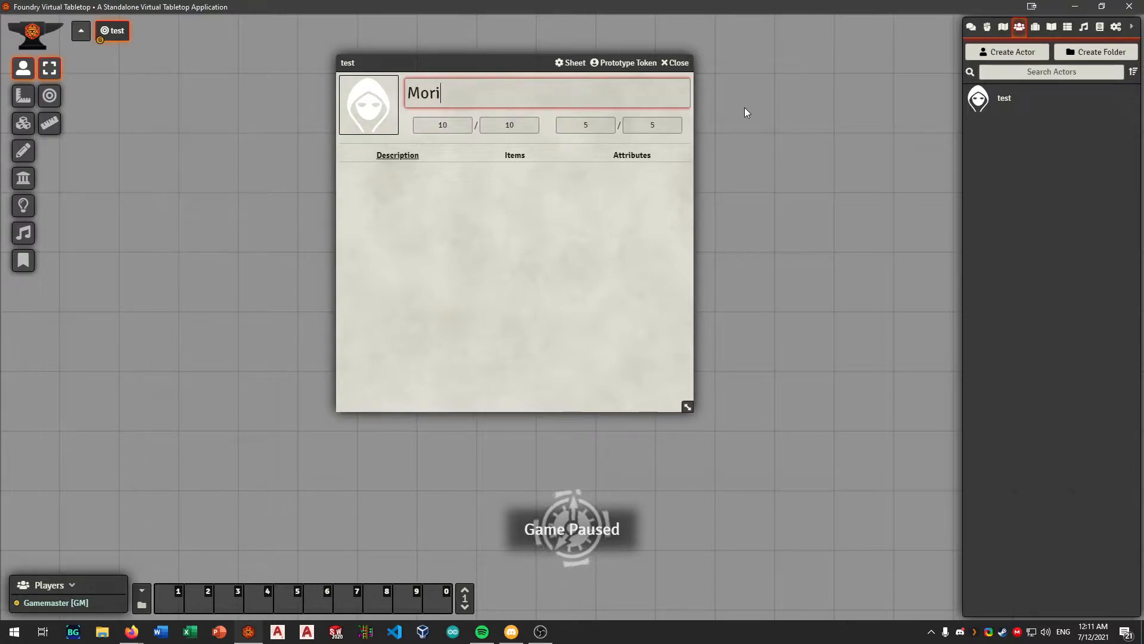
click(509, 125)
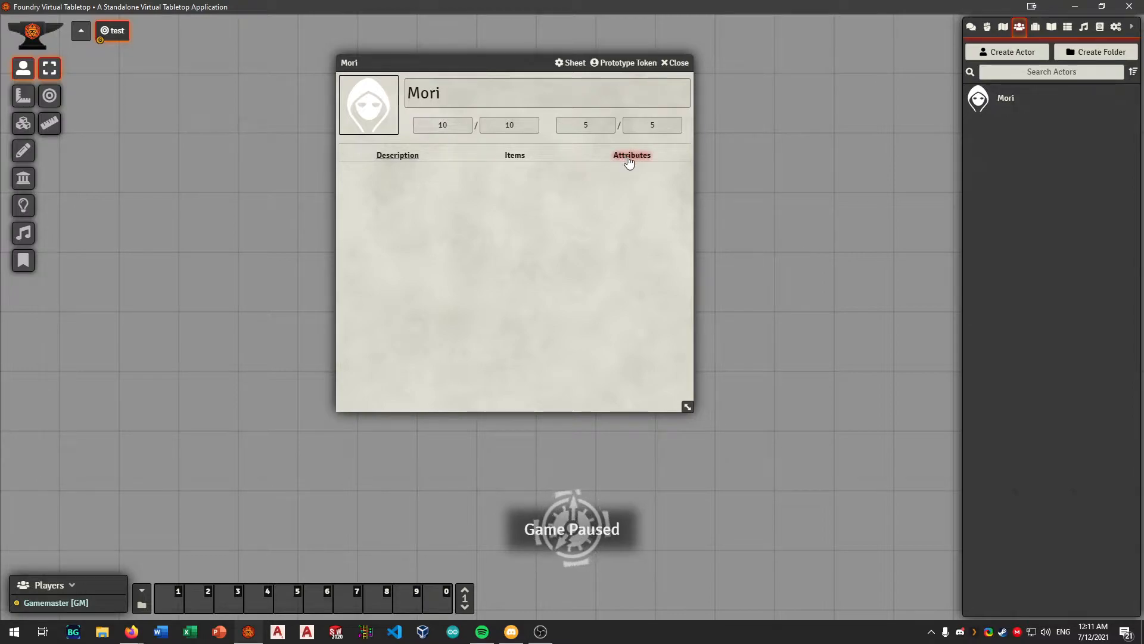
On Mori's Attributes tab, add attribute dex_mod with value 2 and data type Number.
click(632, 155)
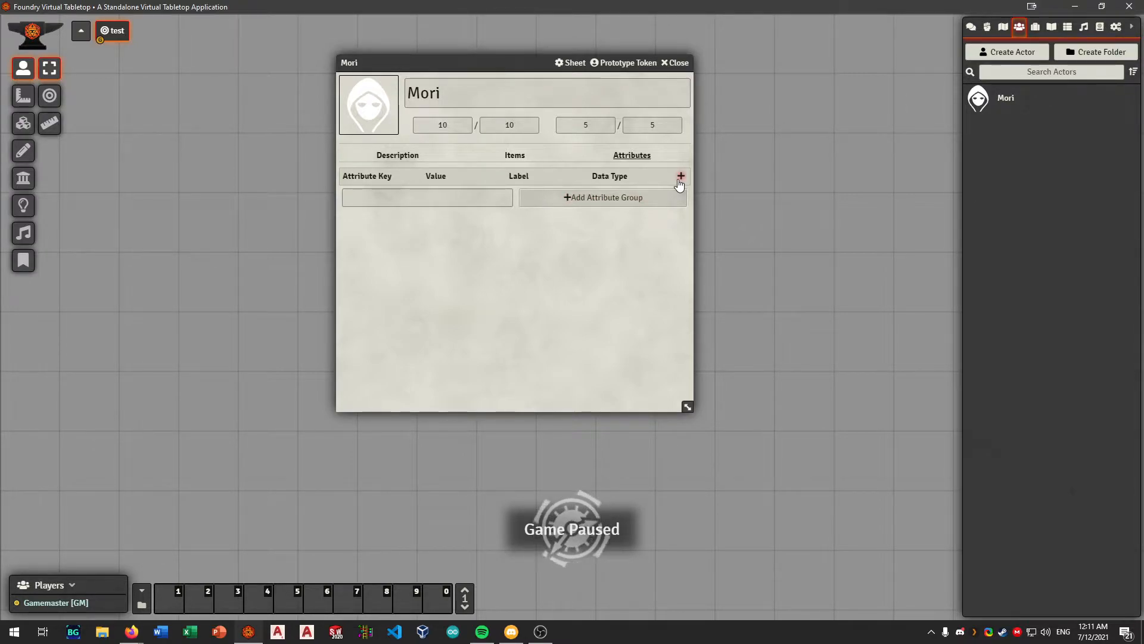
click(680, 175)
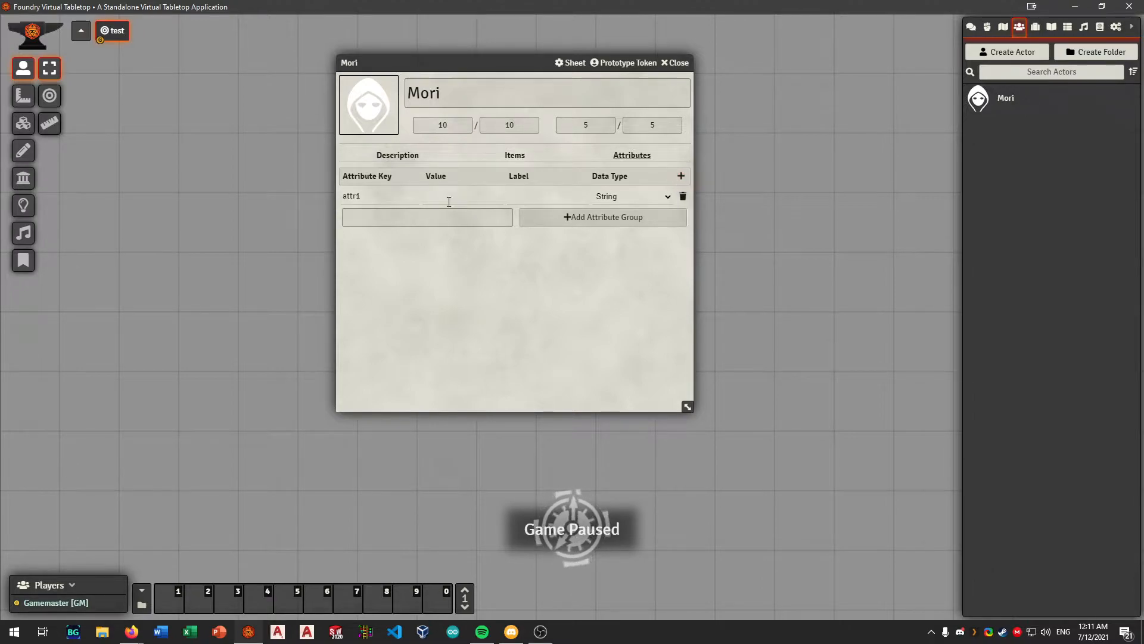
text(de)
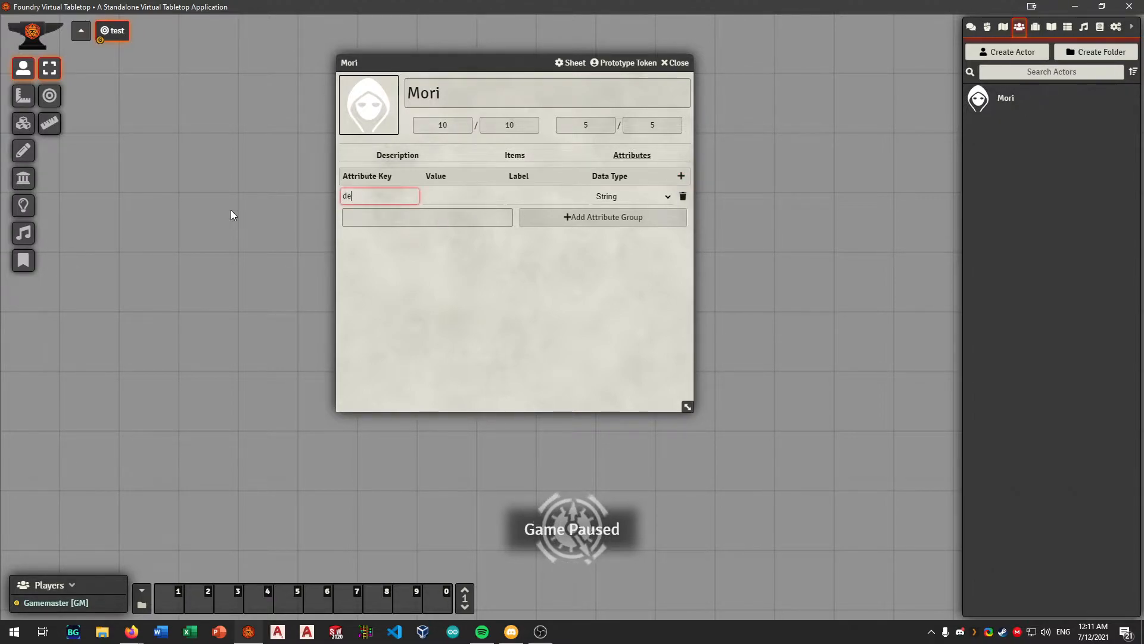
text(x_mod)
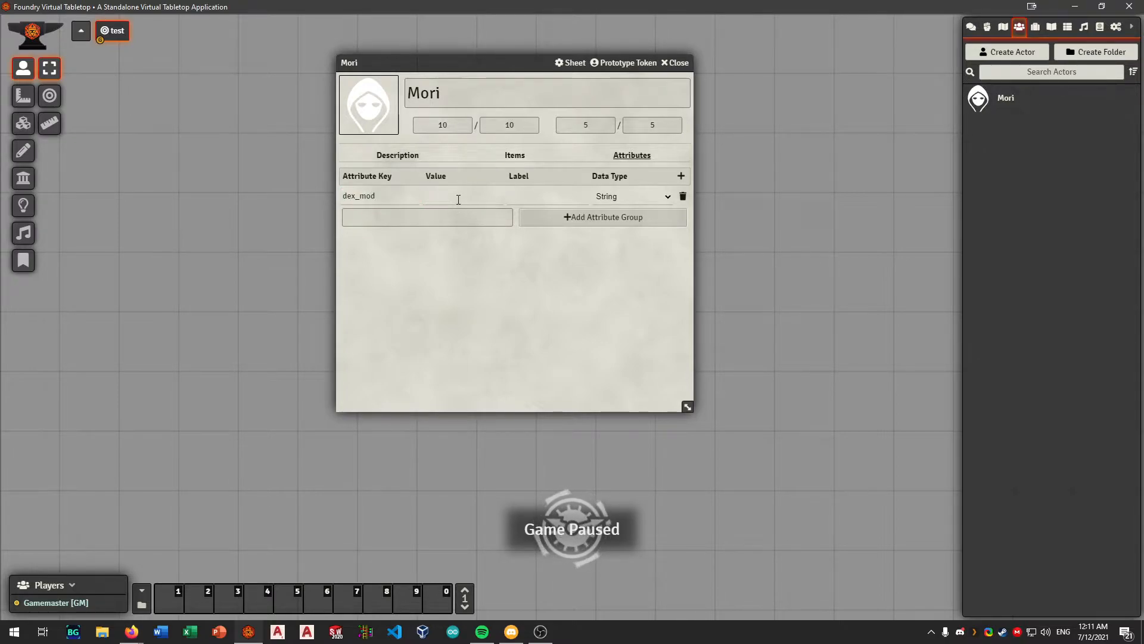
text(2)
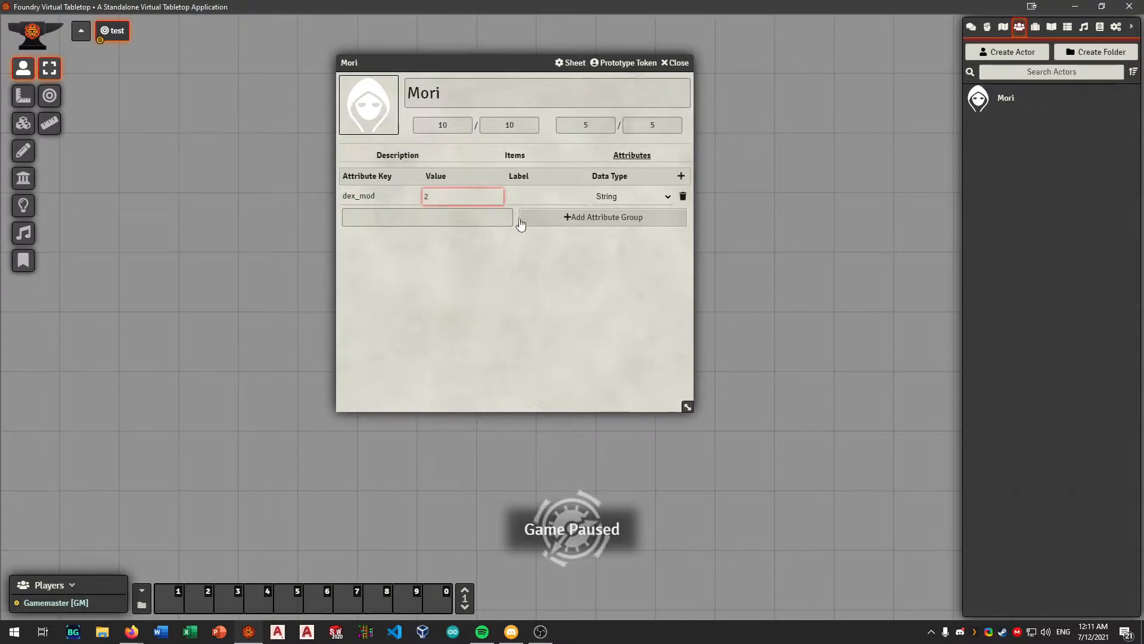
click(631, 196)
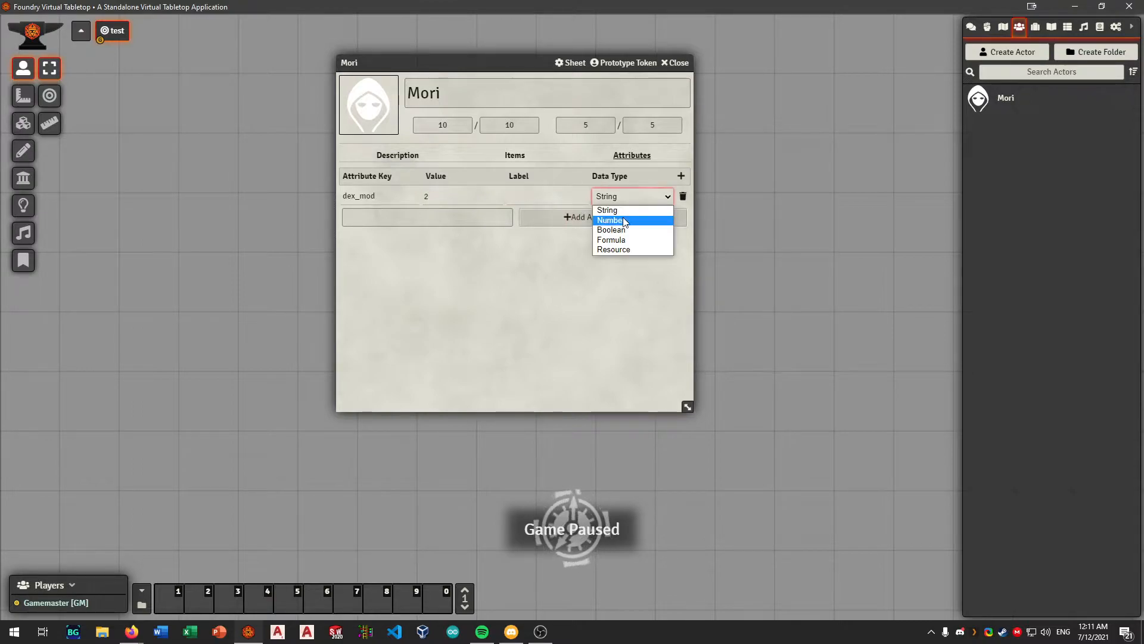
click(611, 220)
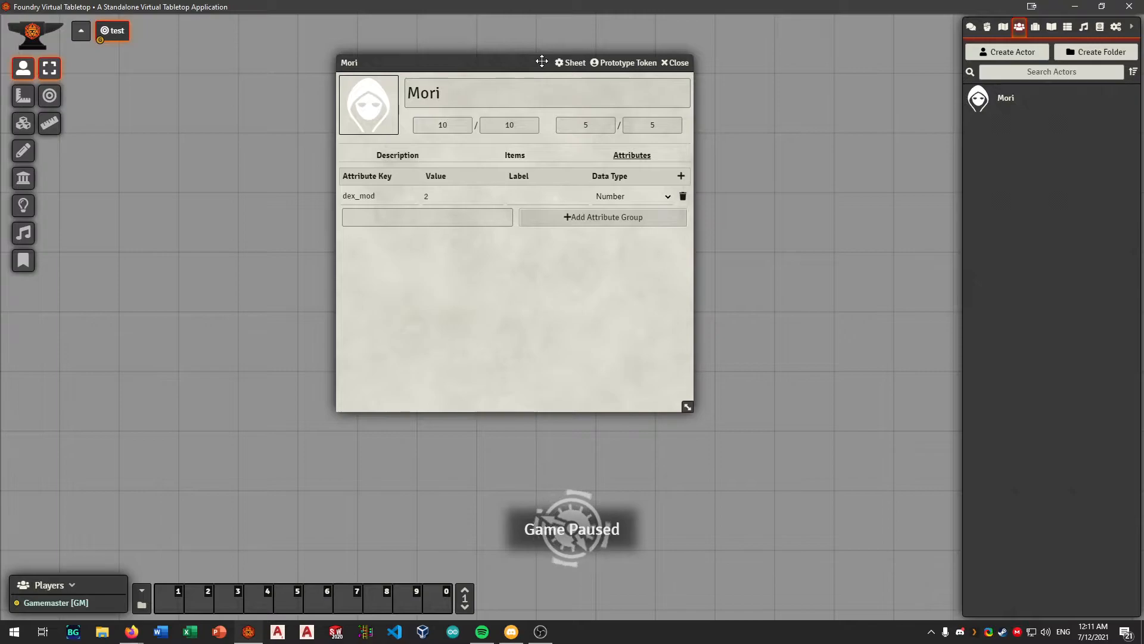
Save Mori's sheet as pdfoundry.PDFActorSheetAdapter and show the Journal directory.
click(571, 62)
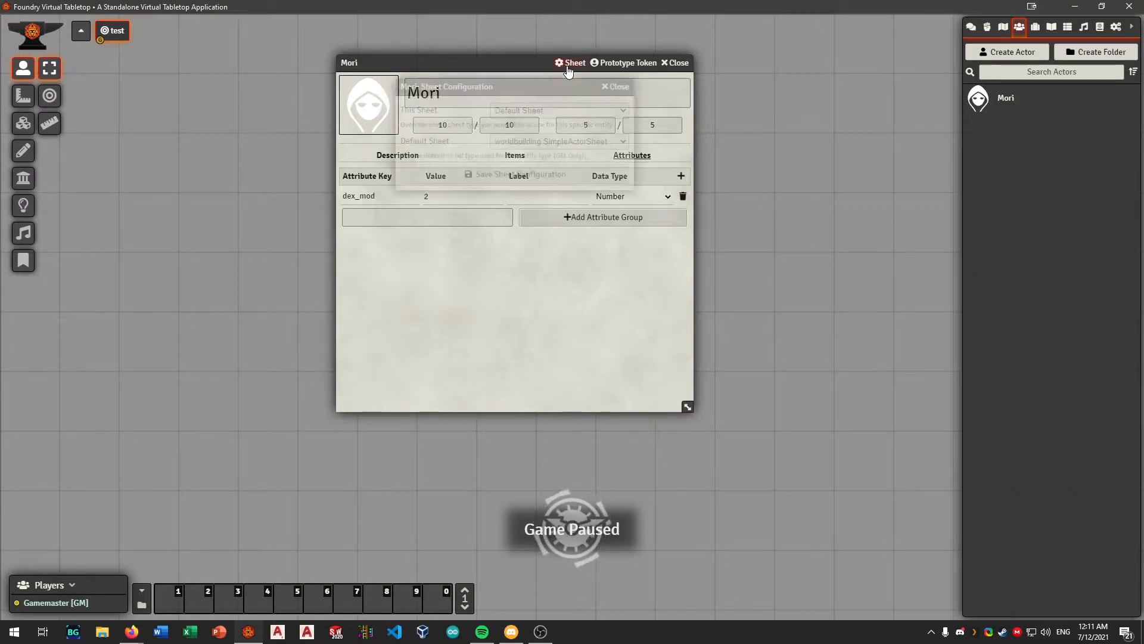
click(559, 110)
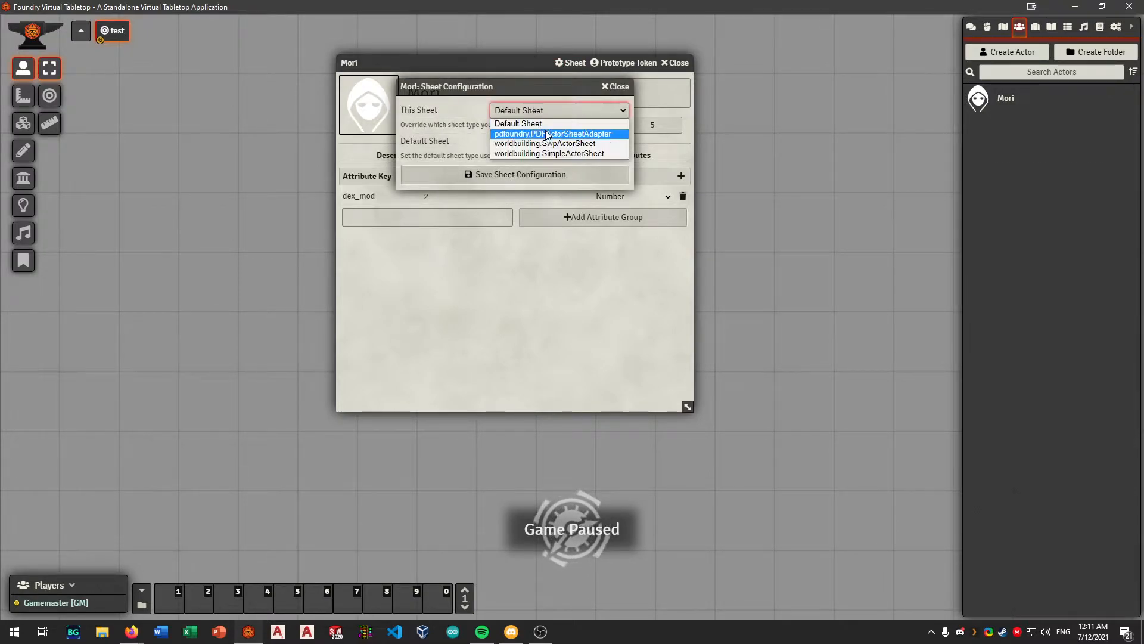
click(551, 133)
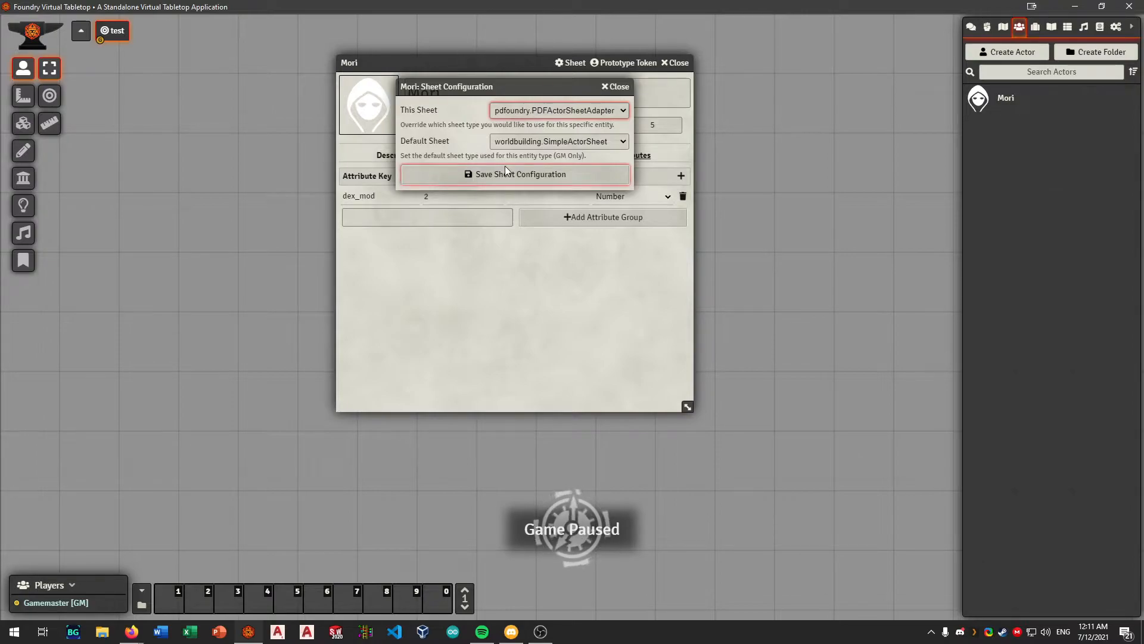
click(516, 174)
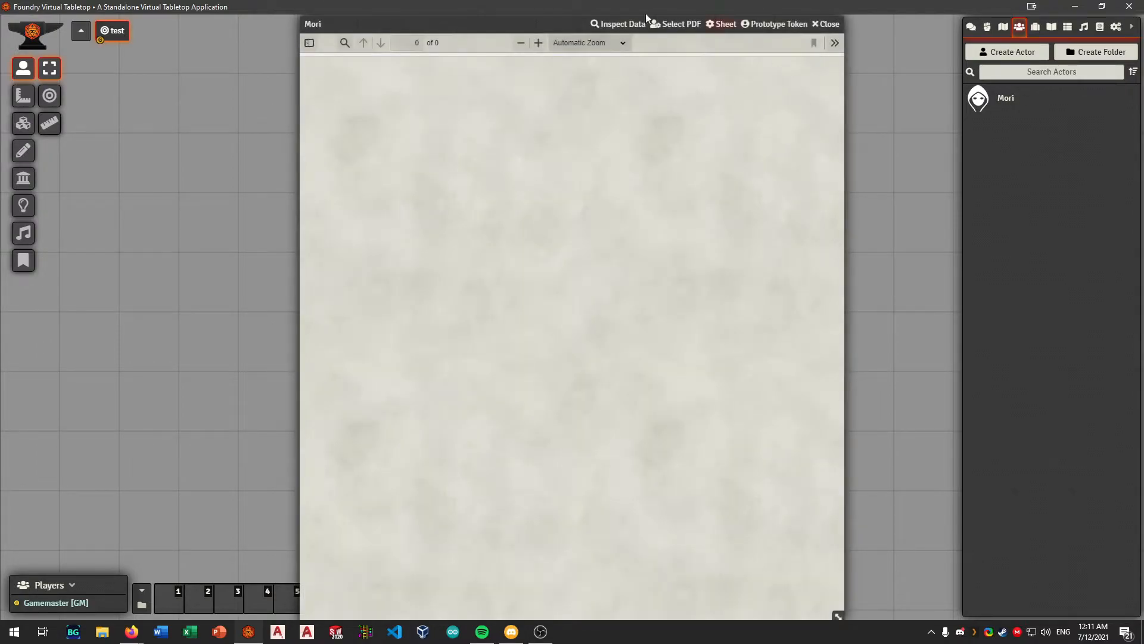
click(1047, 26)
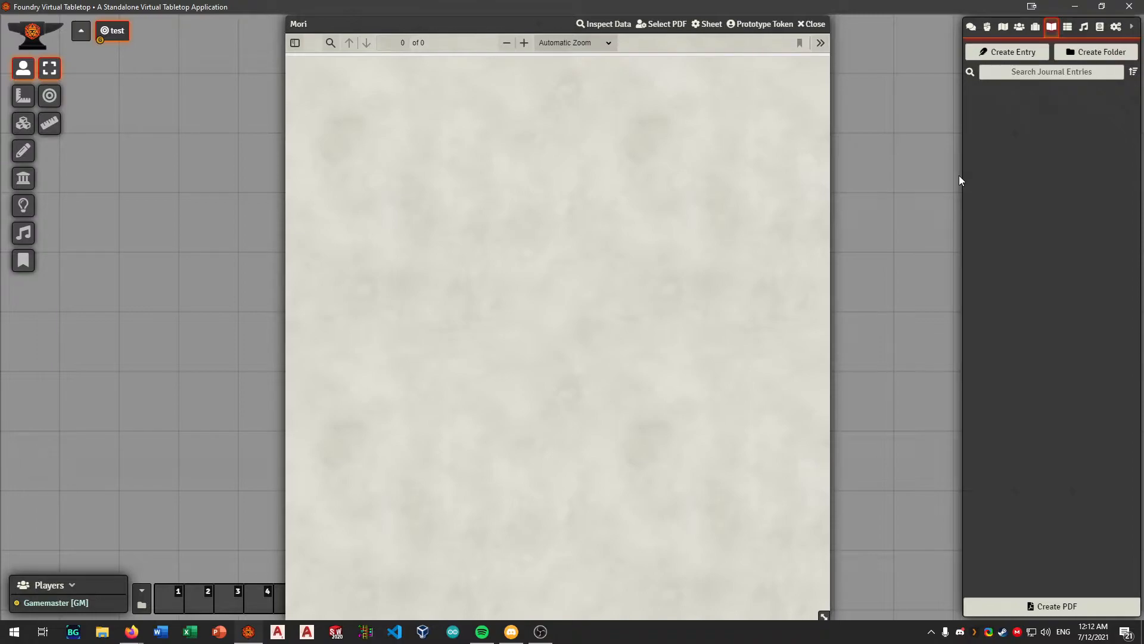
mouse_move(649, 74)
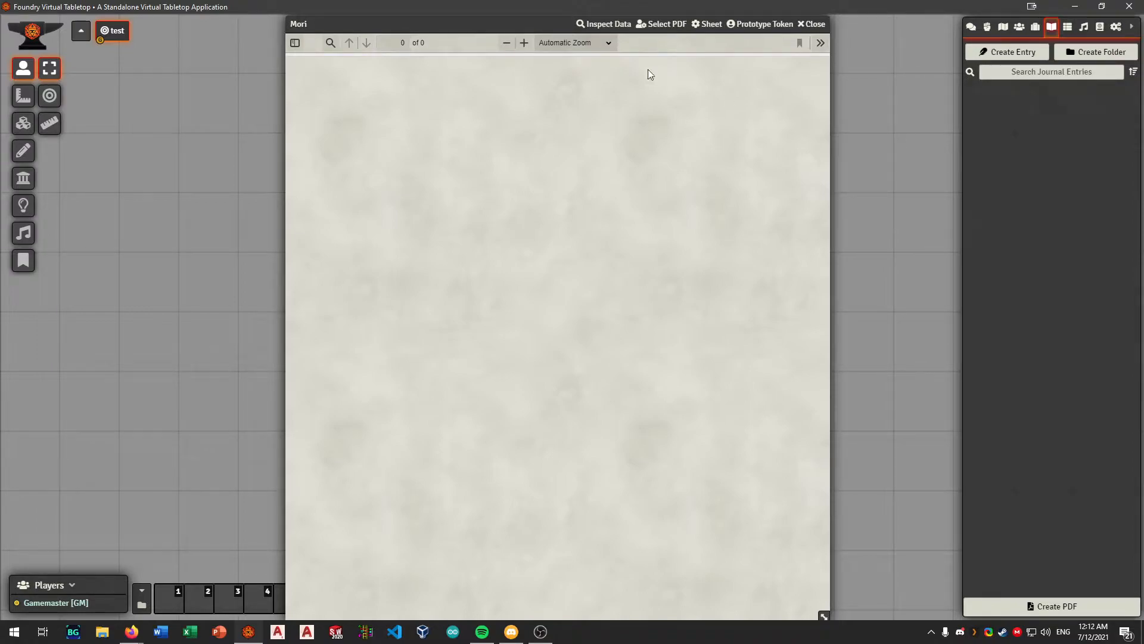
Inspect Mori's data and copy the data.attributes.dex_mod.value path.
click(607, 24)
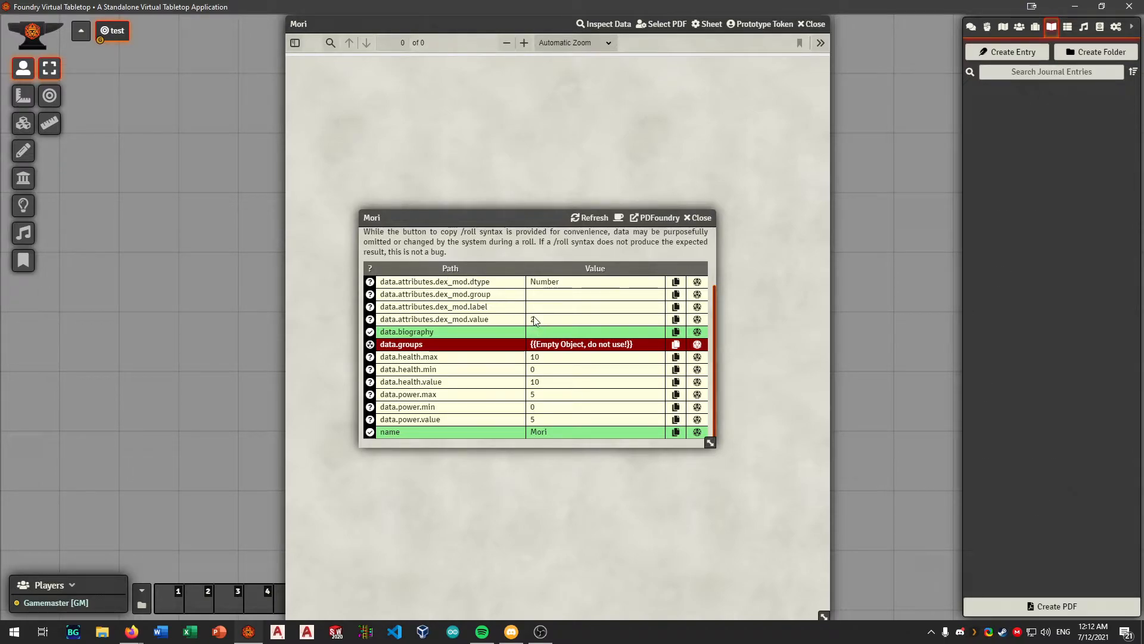
text(2)
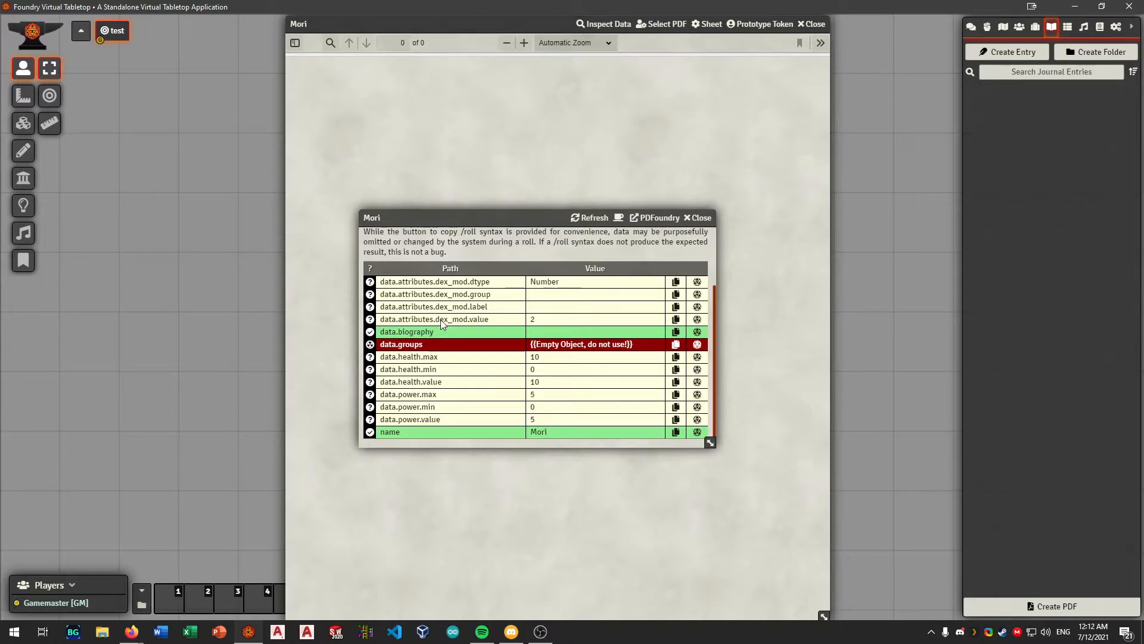
mouse_move(629, 311)
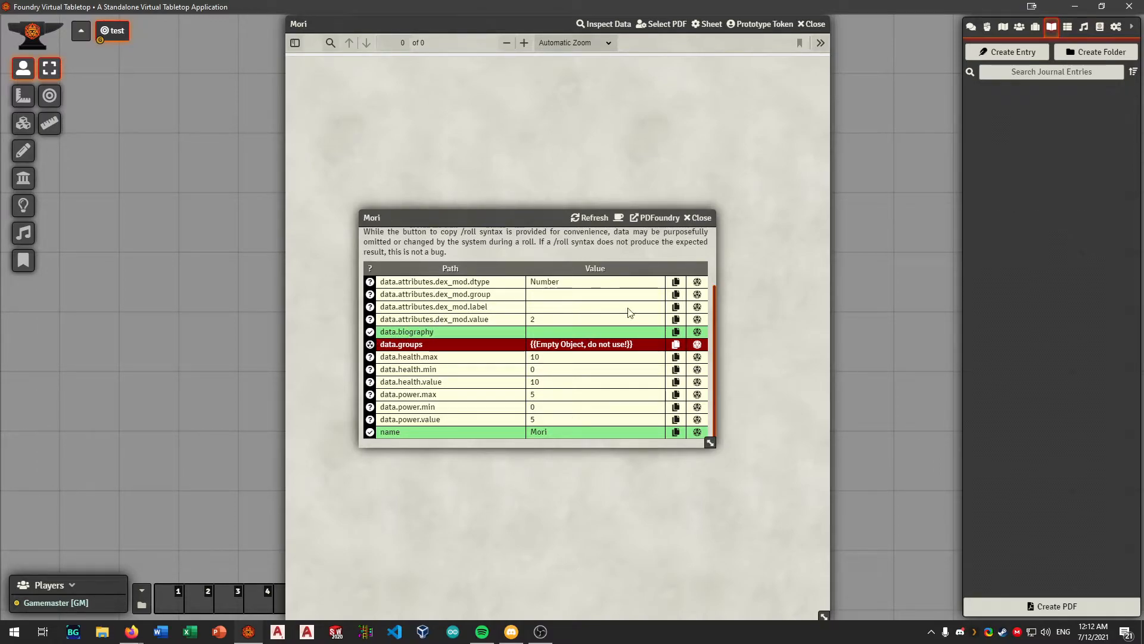
mouse_move(676, 320)
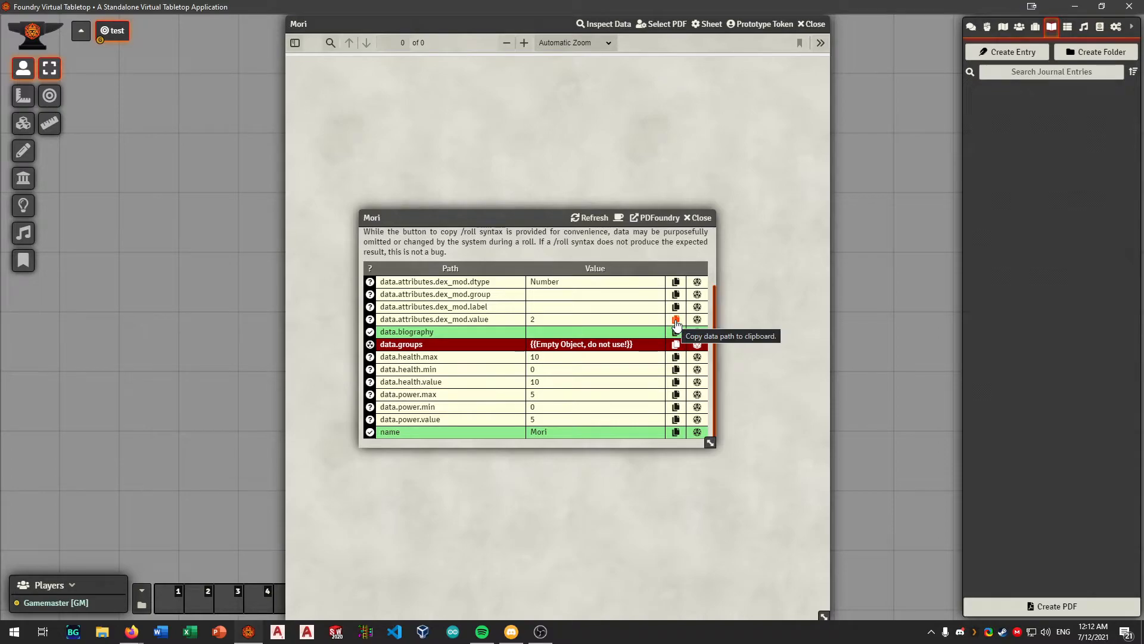
click(676, 318)
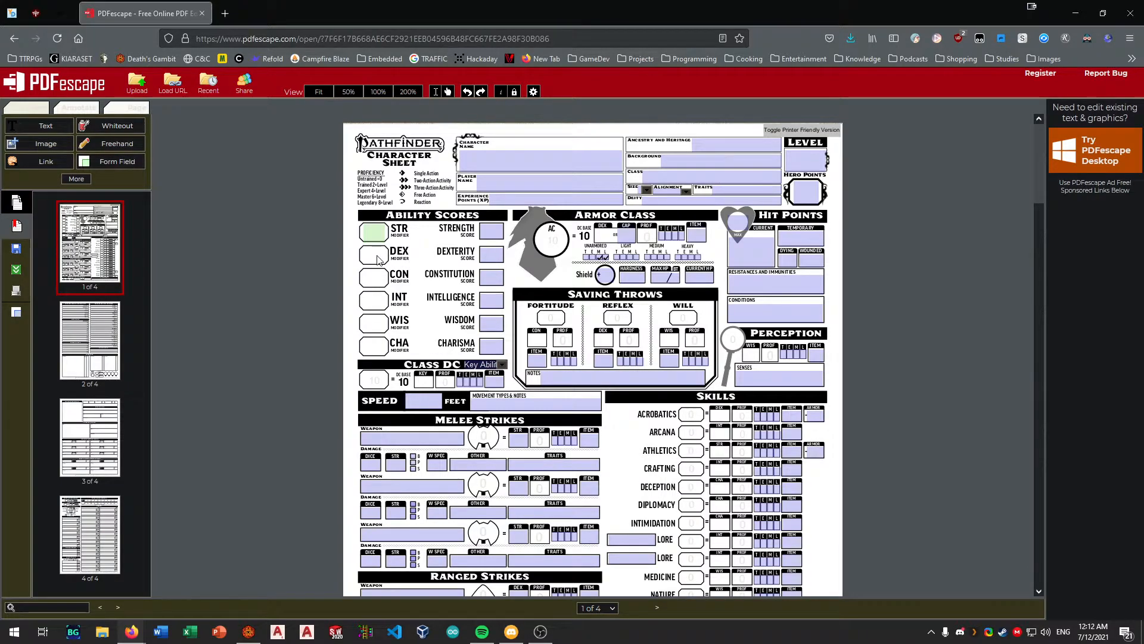
Unlock all the sheet's form fields and bring up the DEX modifier field's context menu.
right_click(374, 255)
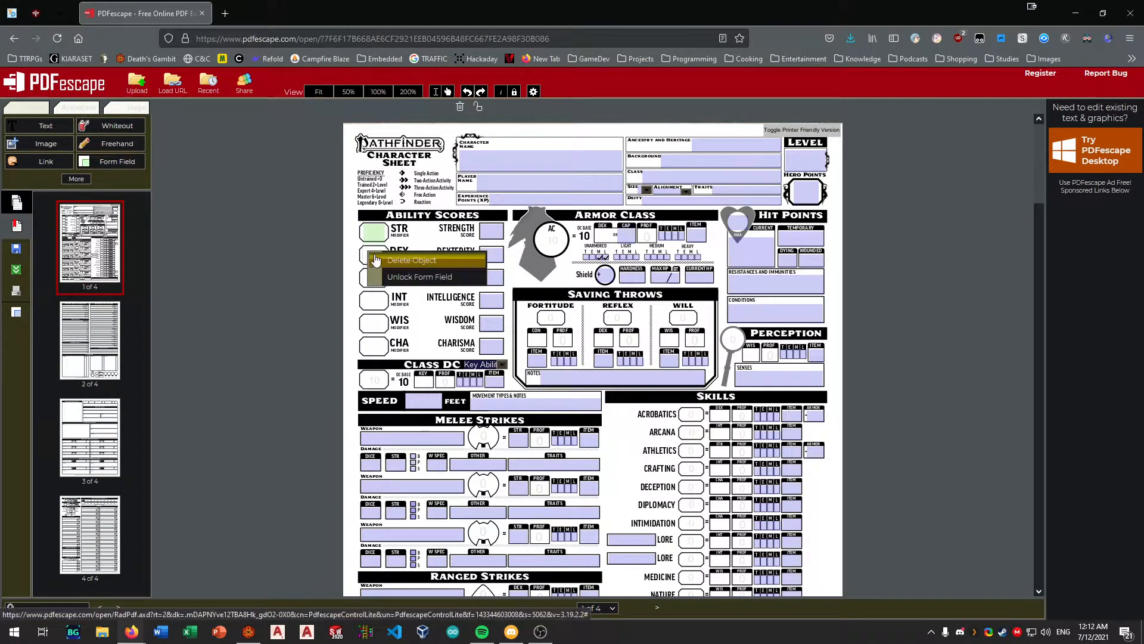
click(419, 276)
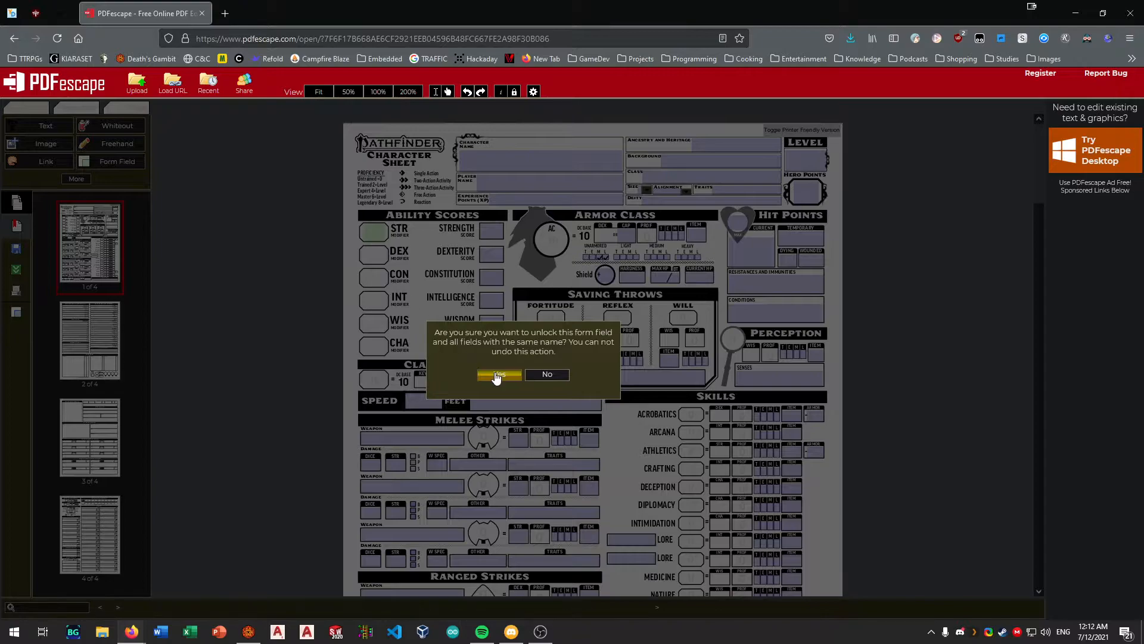
click(499, 375)
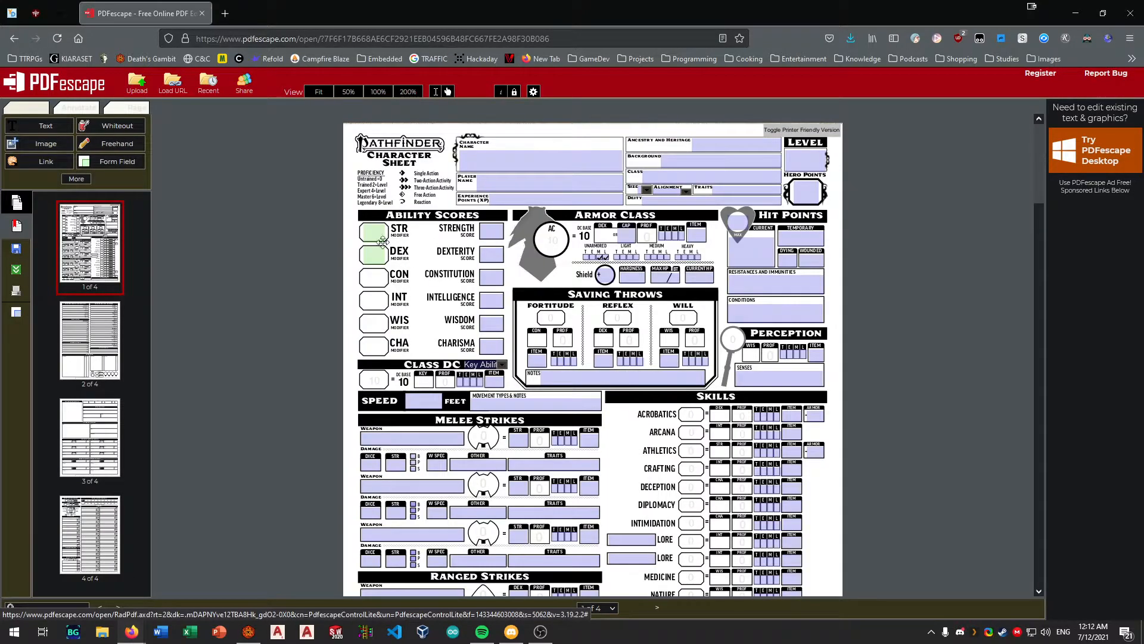
right_click(374, 250)
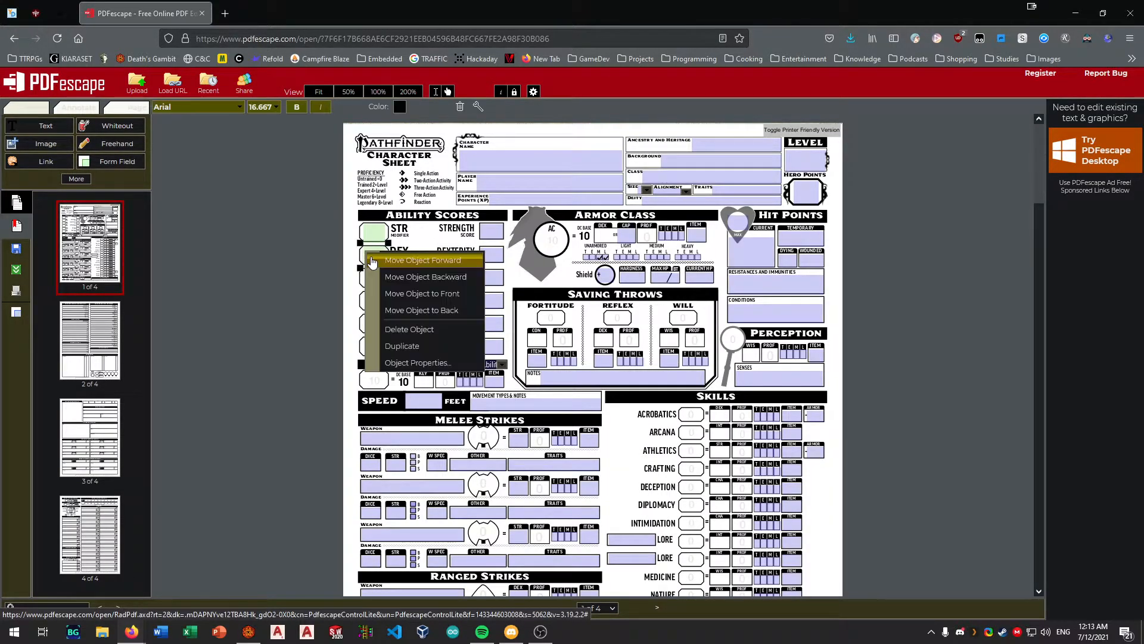
mouse_move(412, 367)
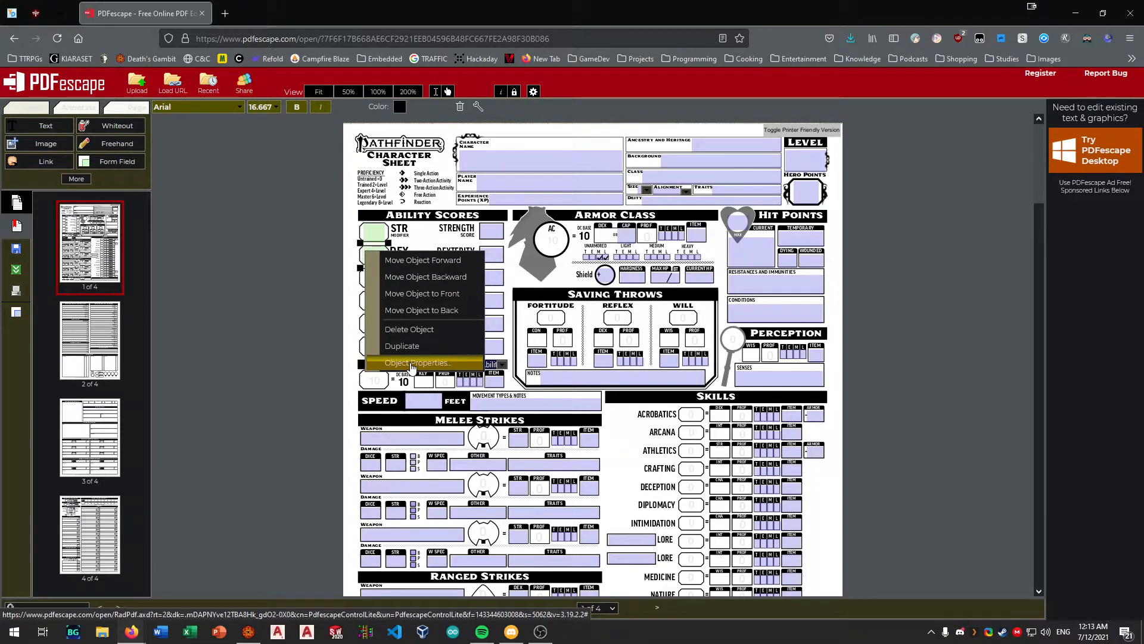
Rename the DEX modifier field to attributes.dex_mod.value and turn off Read-only.
click(416, 362)
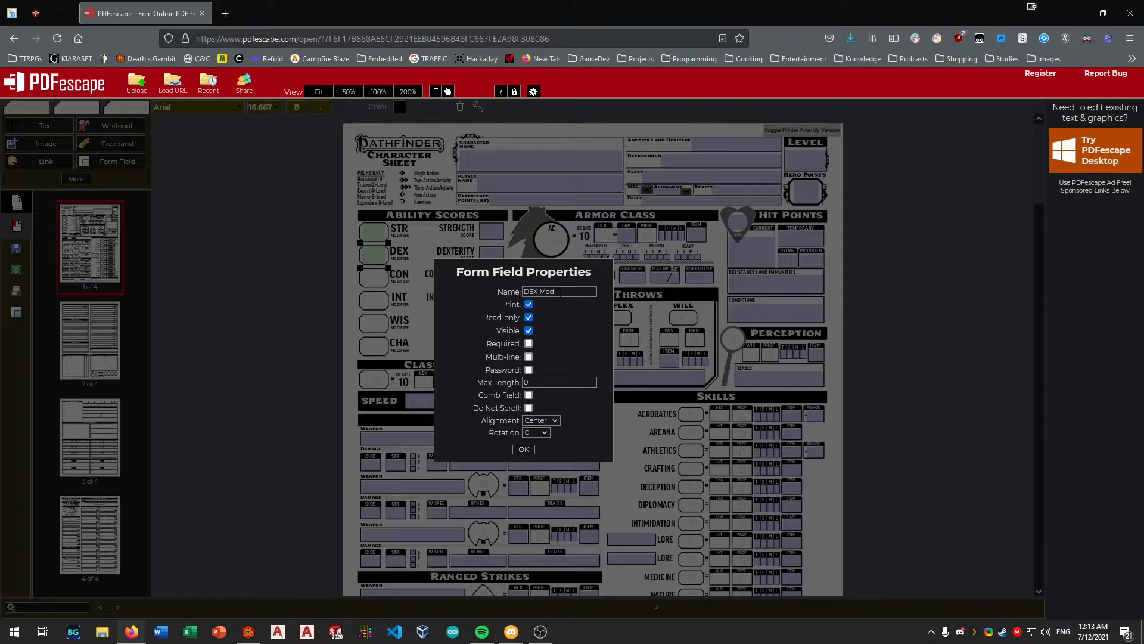
text(attributes.dex_mod.value)
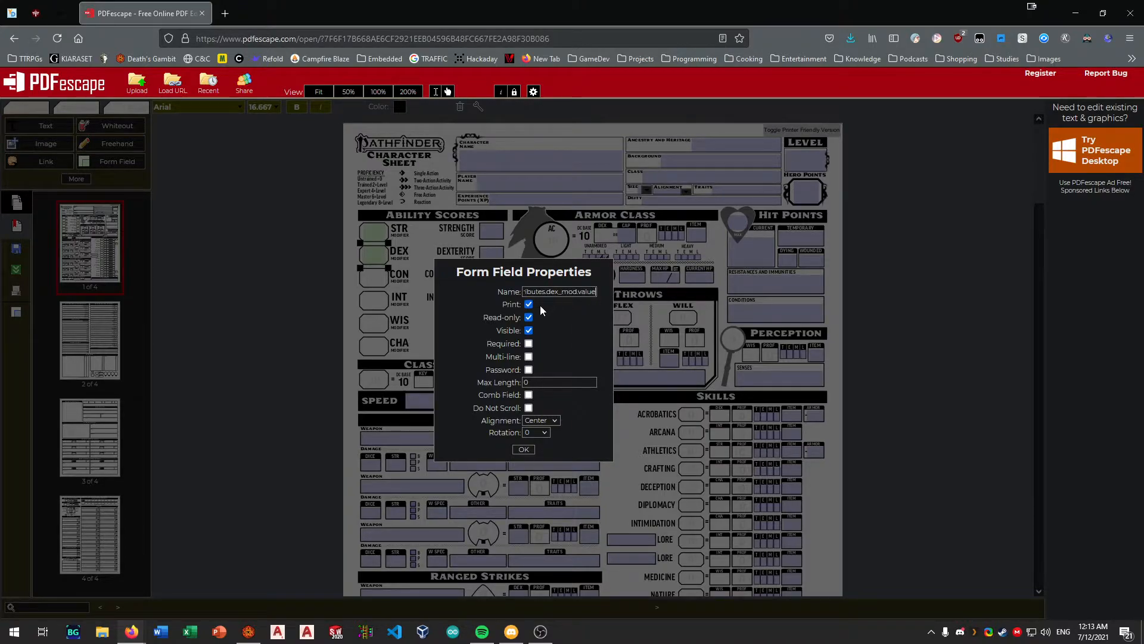
click(528, 317)
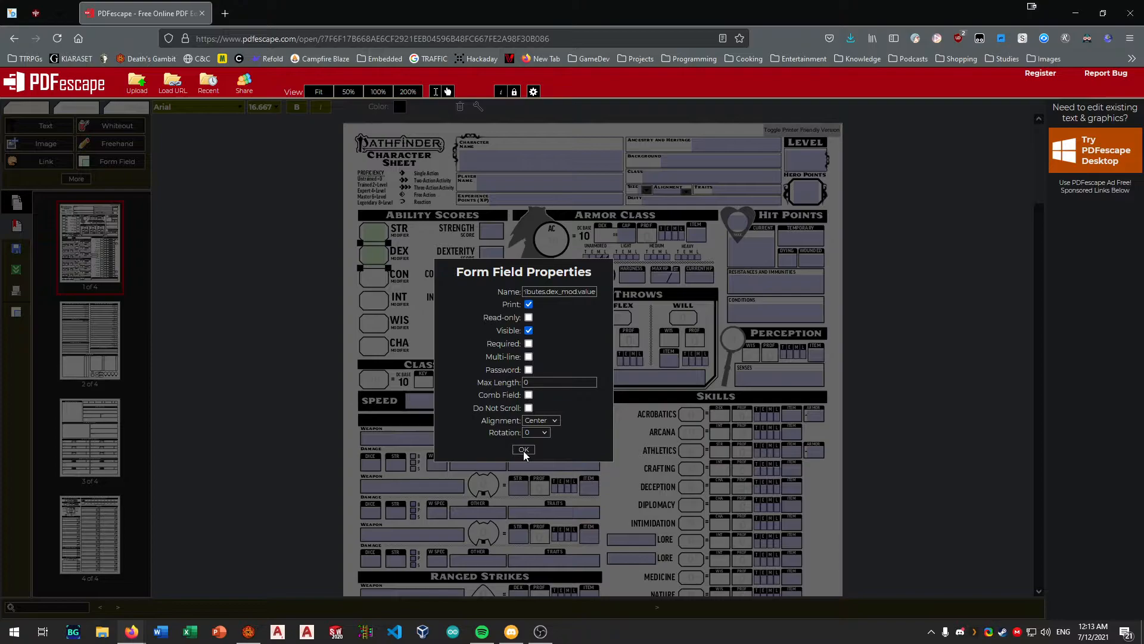
click(524, 449)
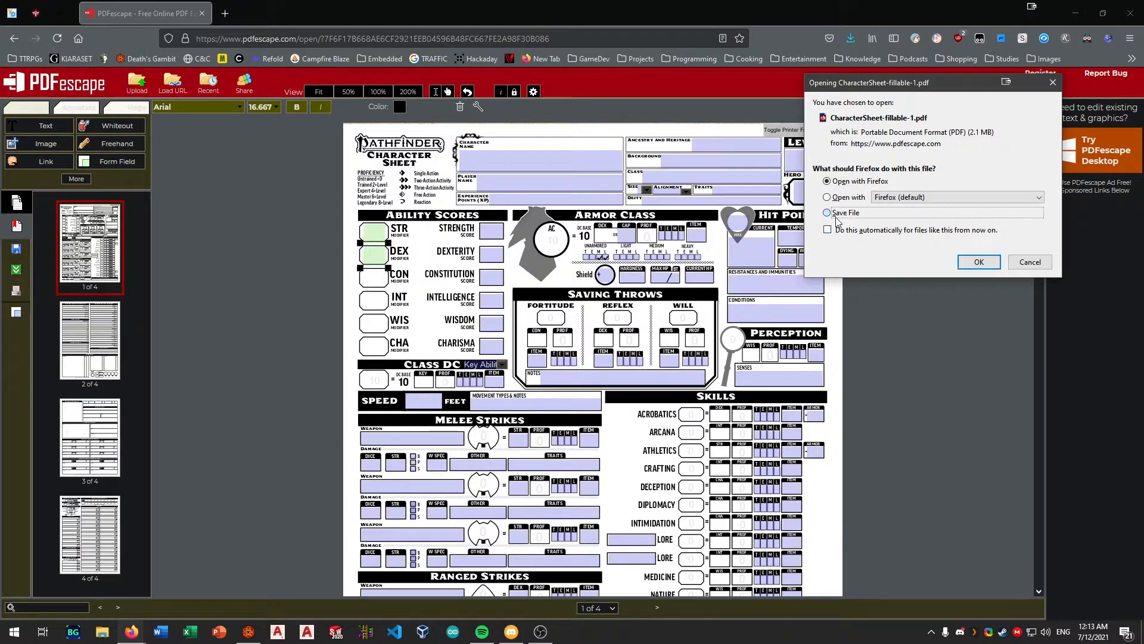
Save CharacterSheet-fillable-1.pdf to disk via Firefox's Save File option.
click(979, 262)
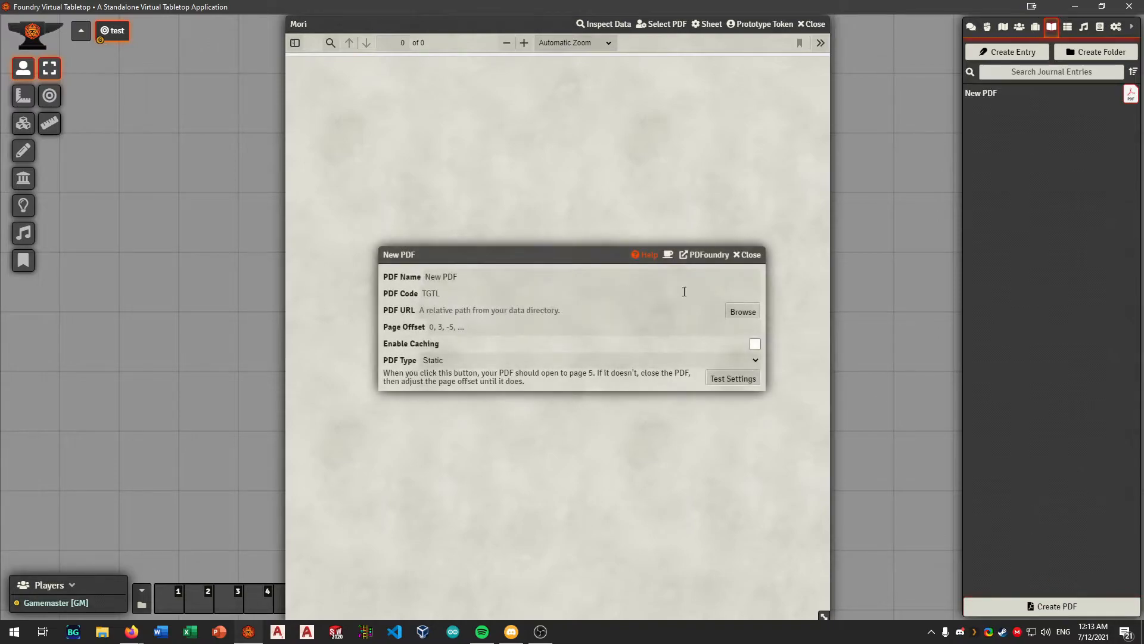
Create PDF entry 'test' using uploaded 2.pdf as Form Fillable (Actor Sheet).
text(test)
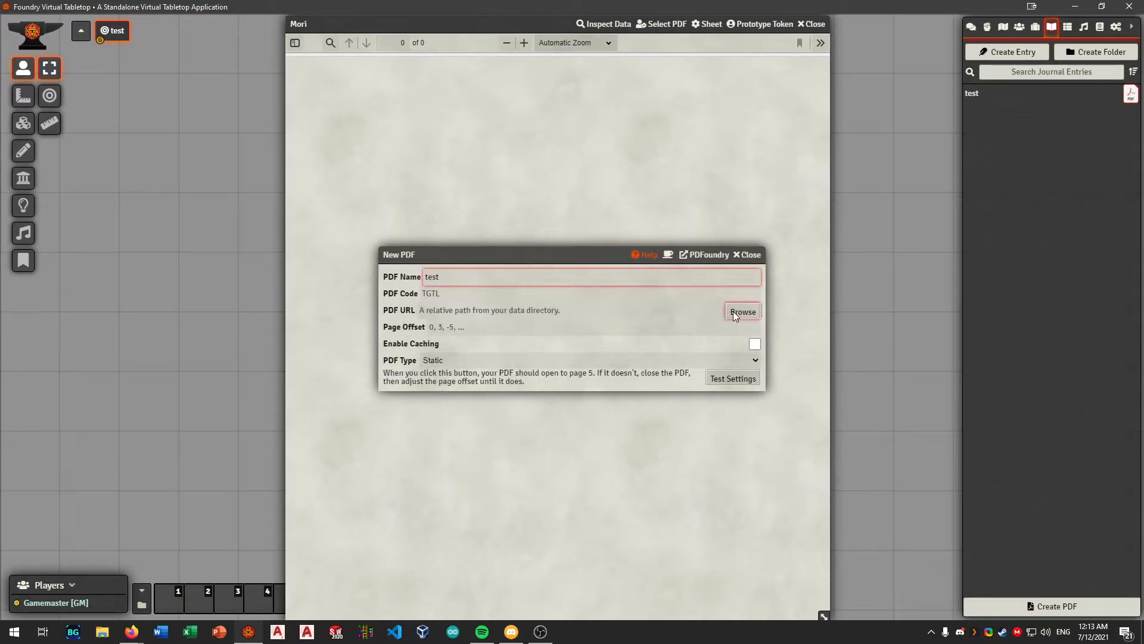
click(732, 311)
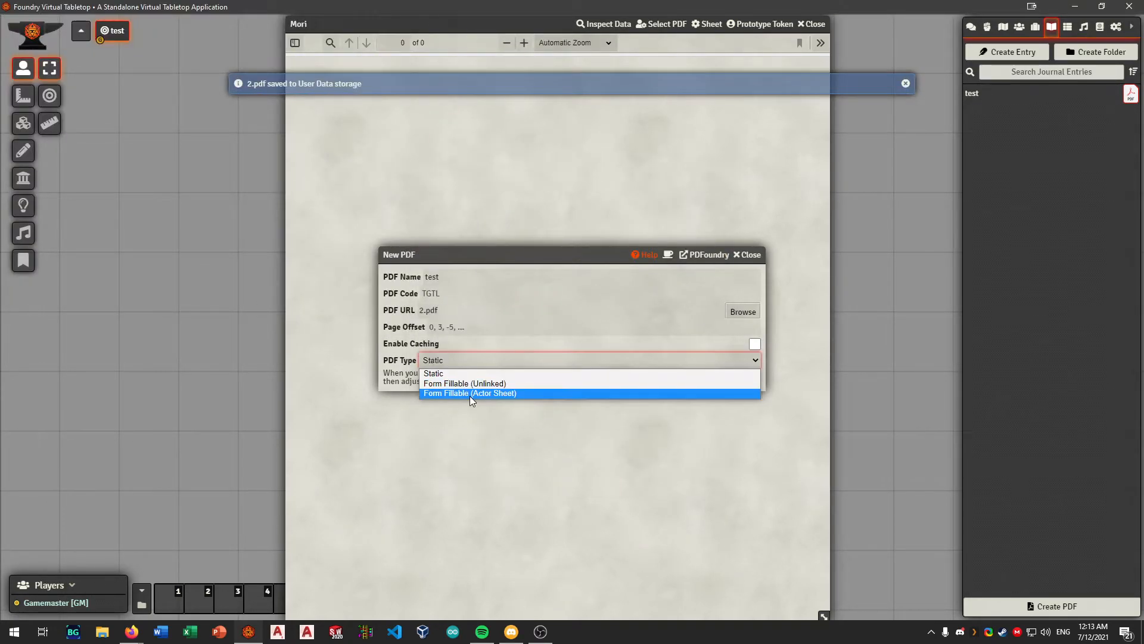
click(470, 392)
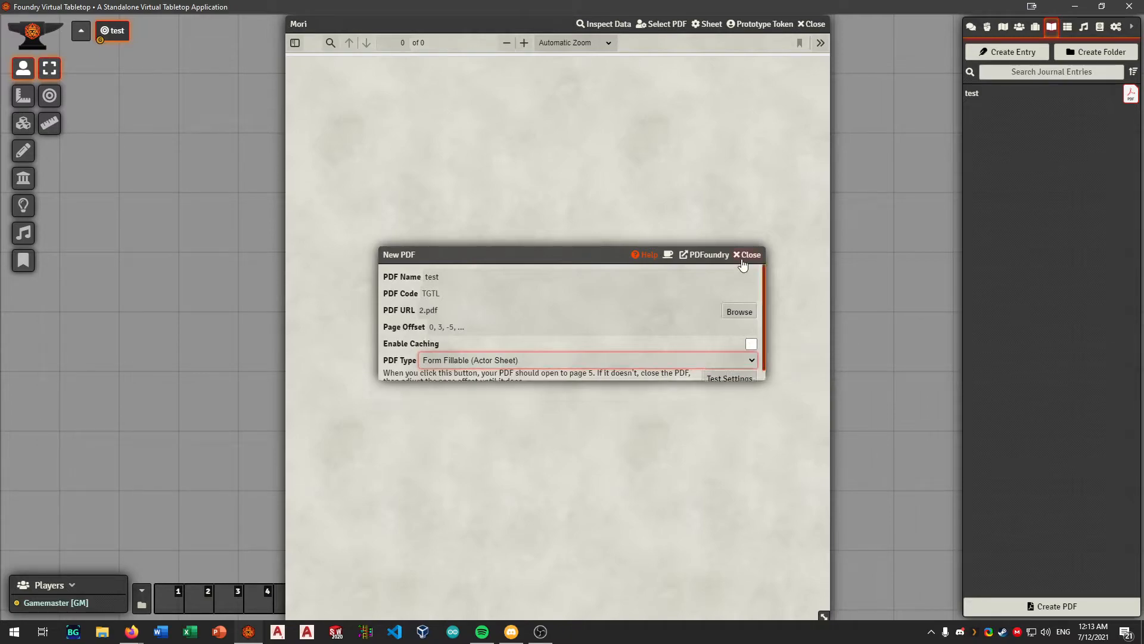
click(747, 254)
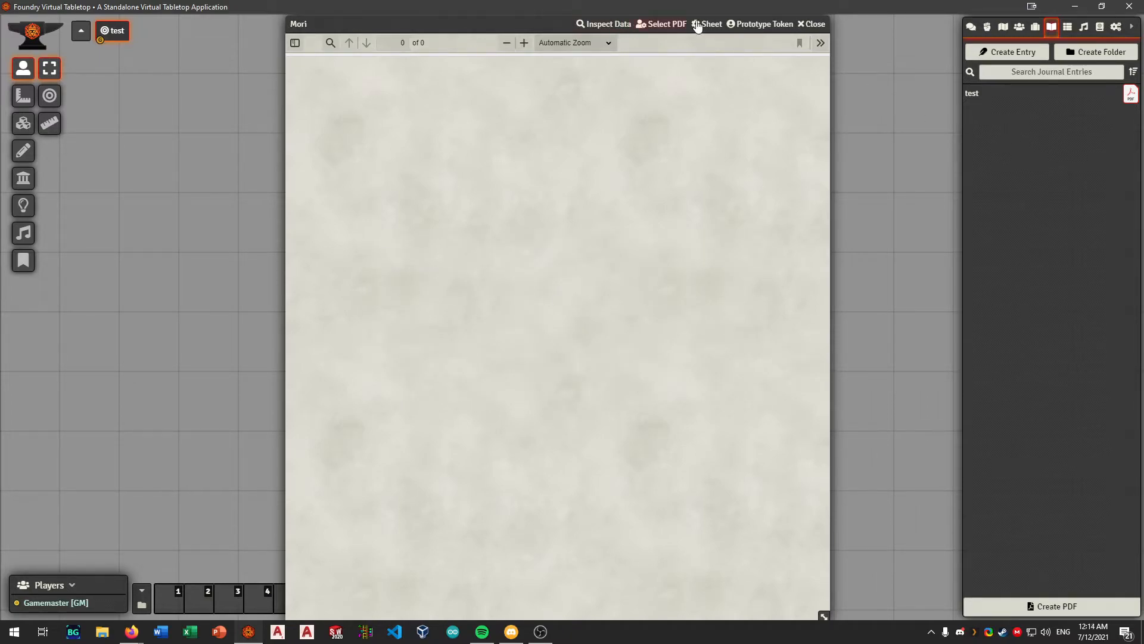
Confirm the test PDF as Mori's sheet, then view Inspect Data.
click(666, 24)
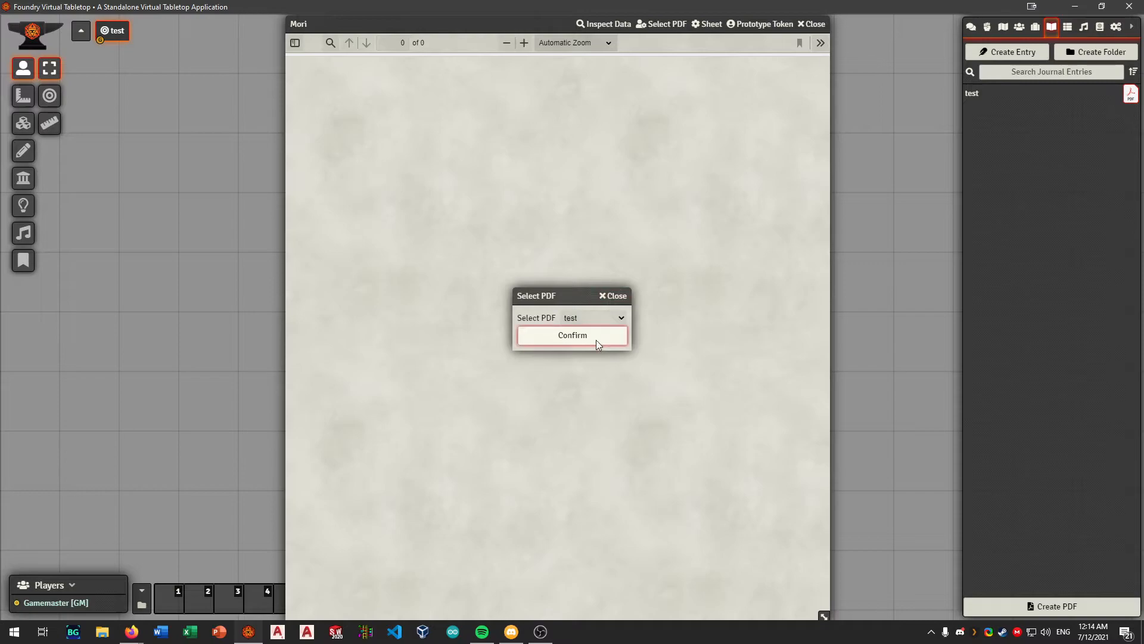
click(572, 335)
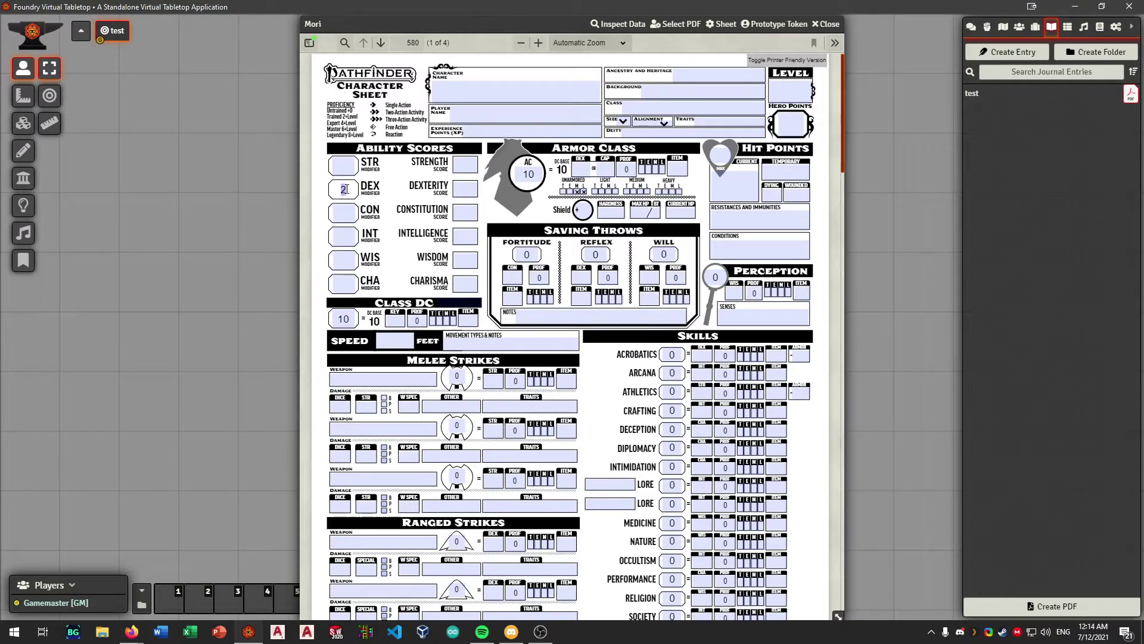
click(599, 24)
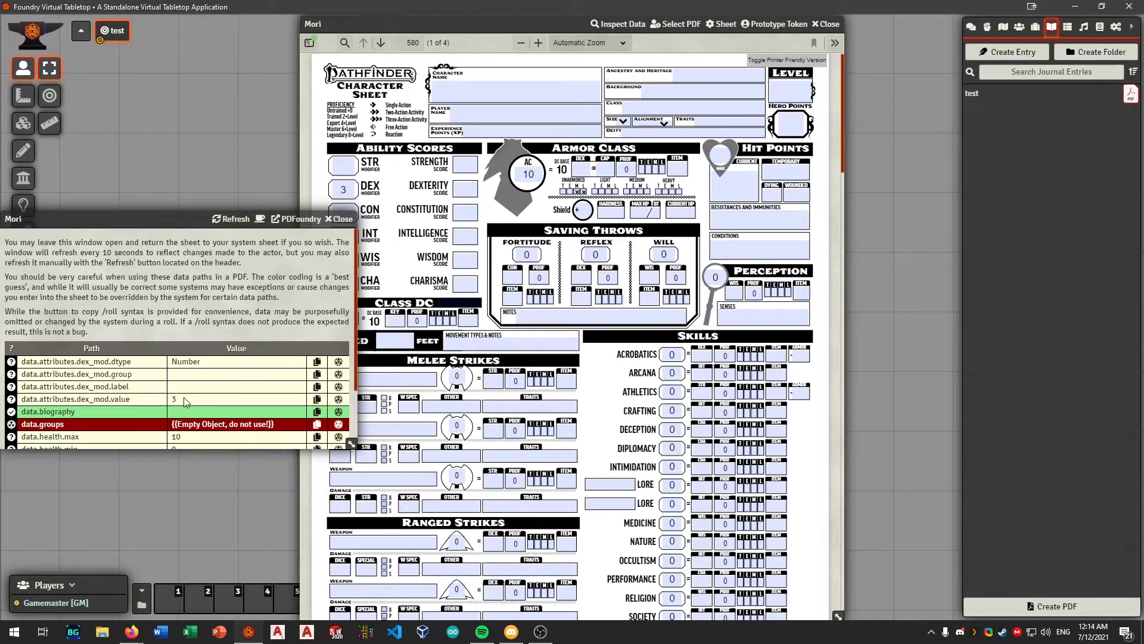
click(970, 26)
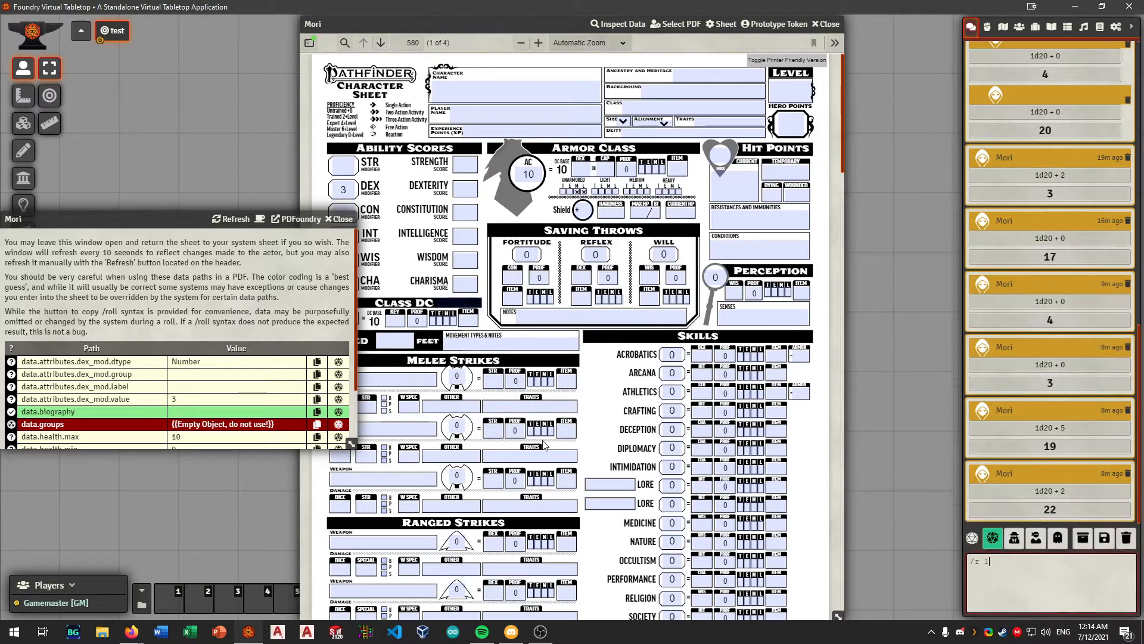
text(d20 +)
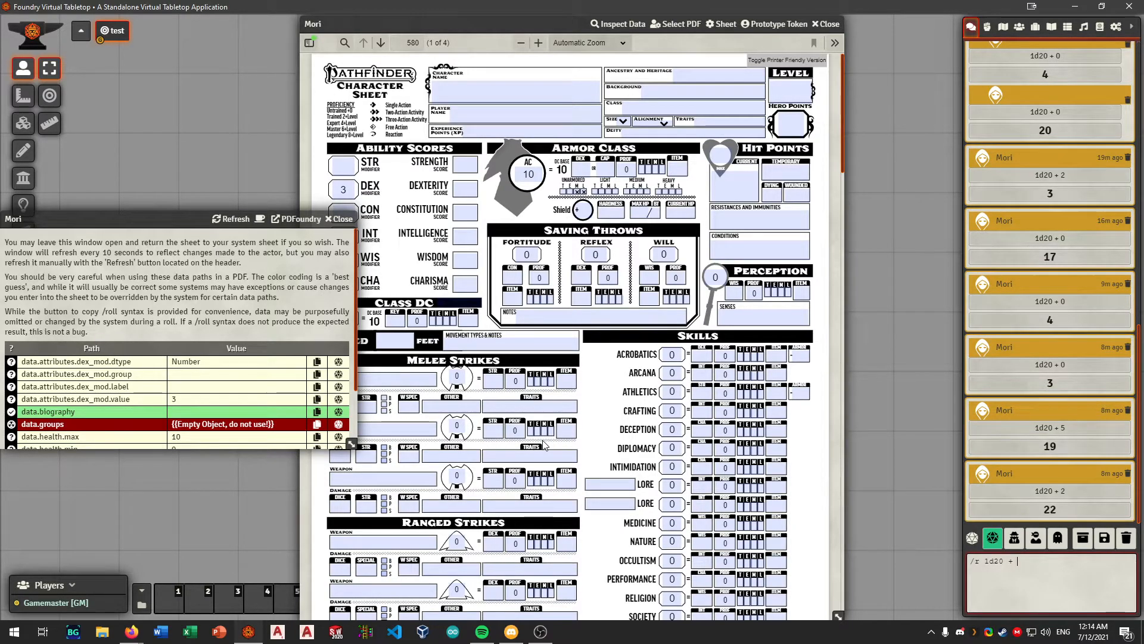
text(0)
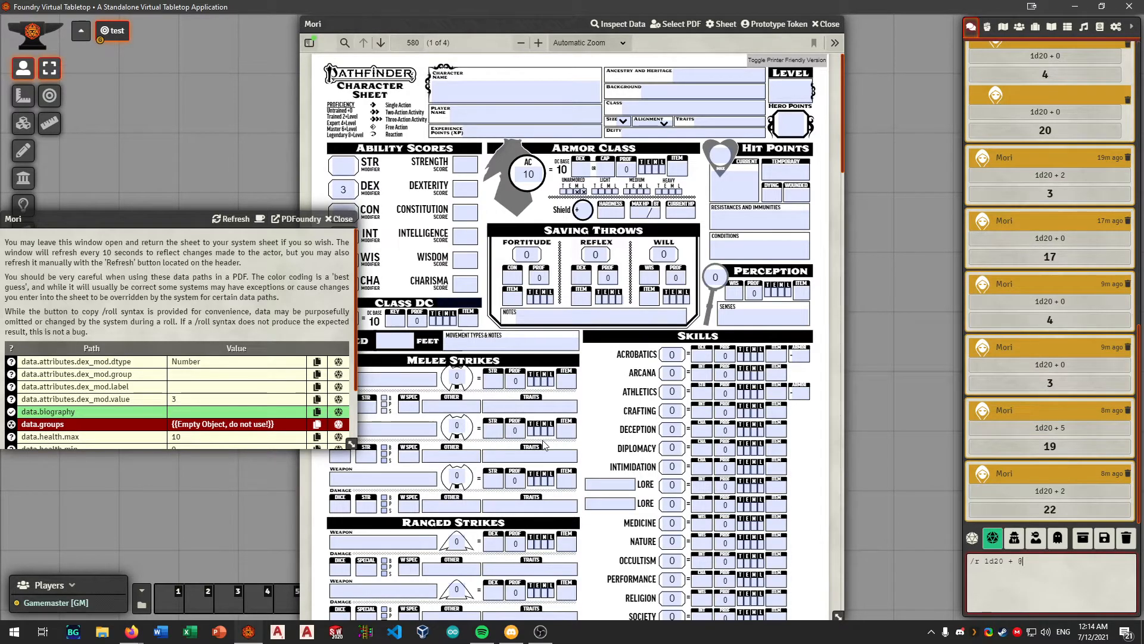
mouse_move(269, 415)
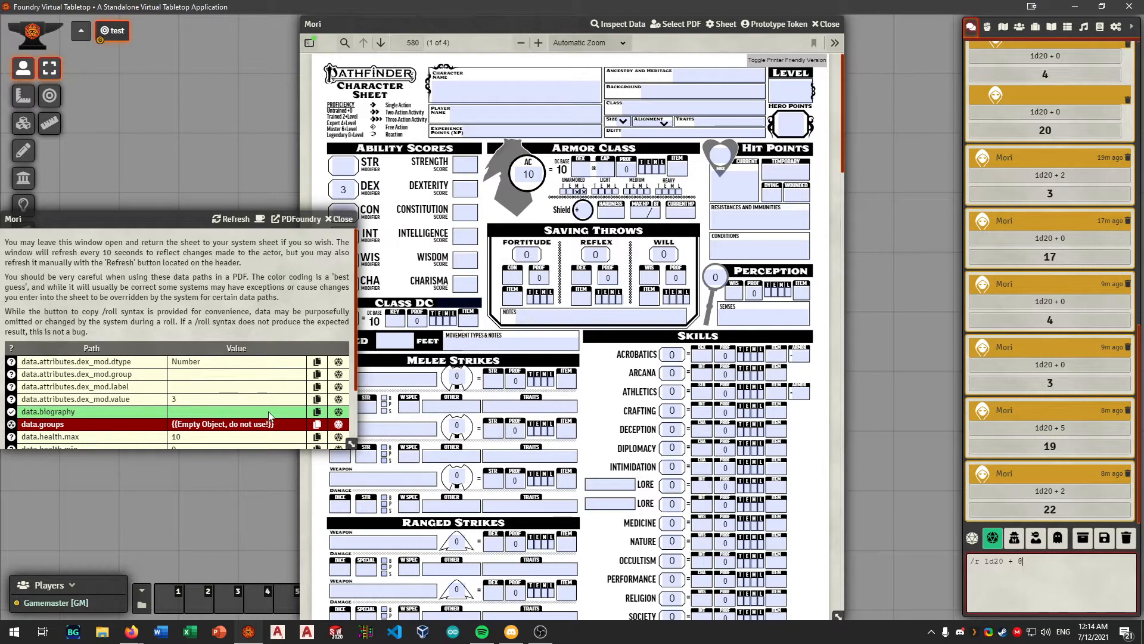
click(317, 423)
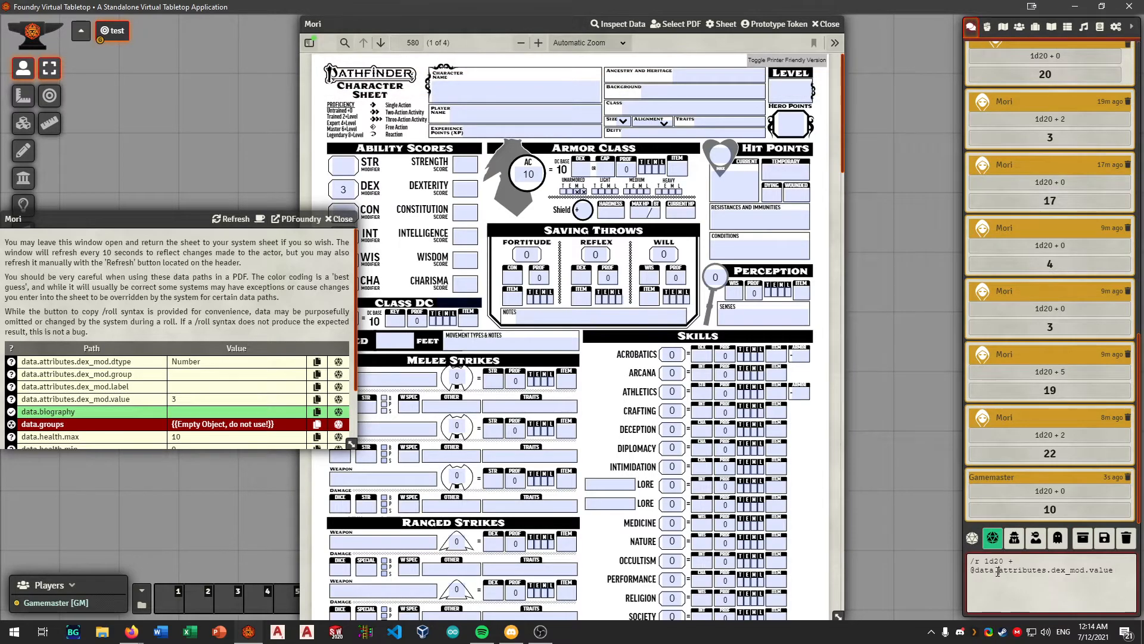
key(Enter)
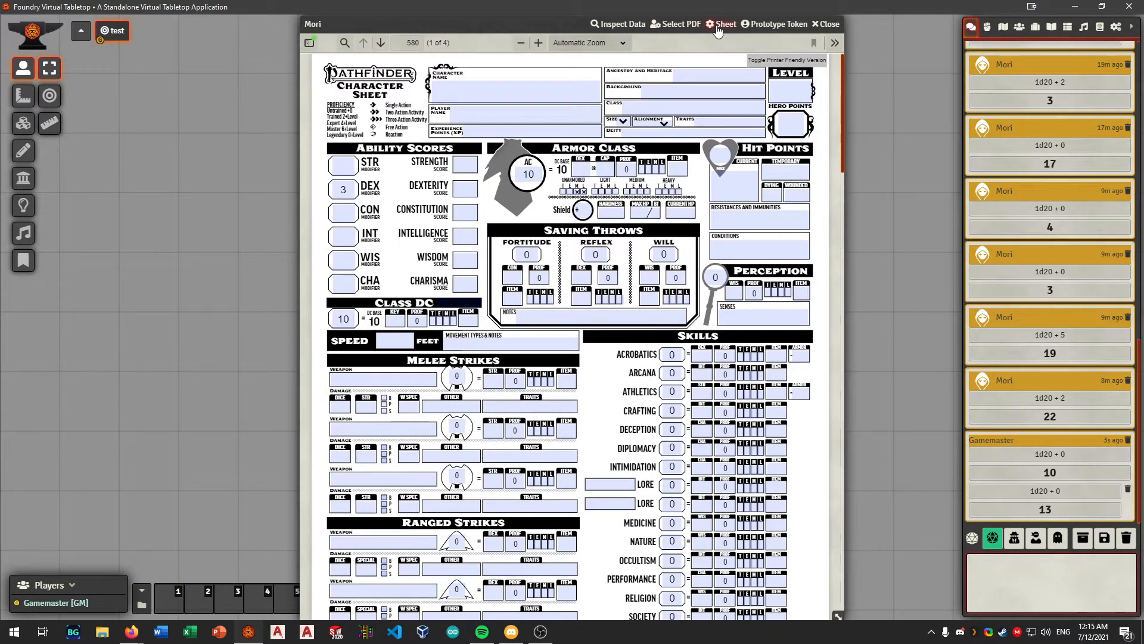
Switch Mori's sheet configuration to the simple worldbuilding actor sheet and save it.
click(725, 23)
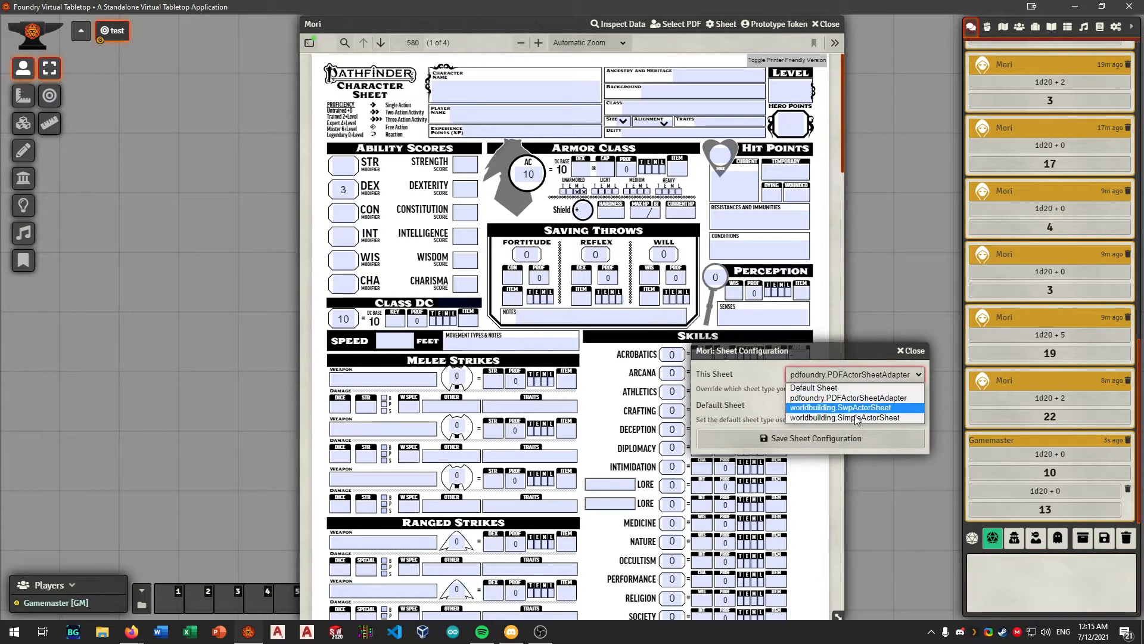
click(844, 417)
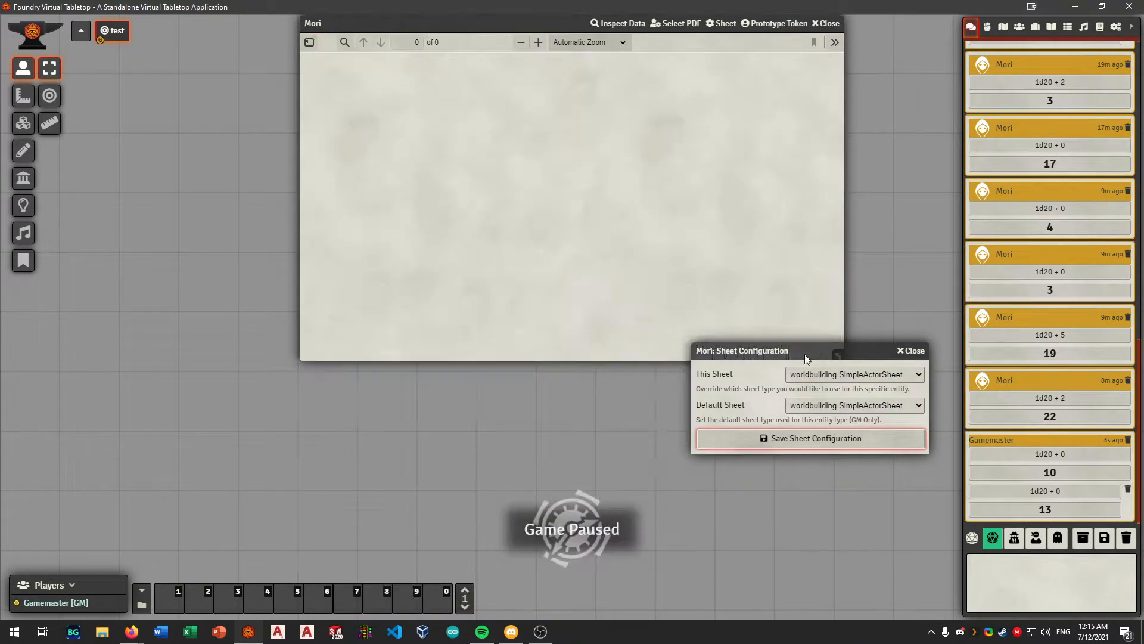
click(811, 438)
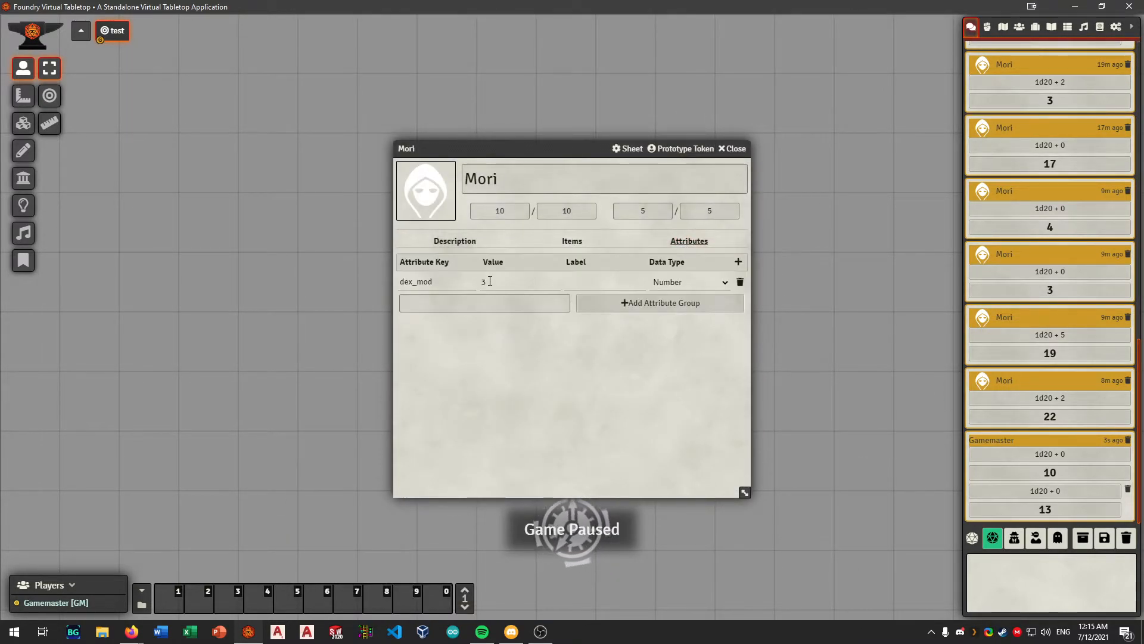
click(519, 282)
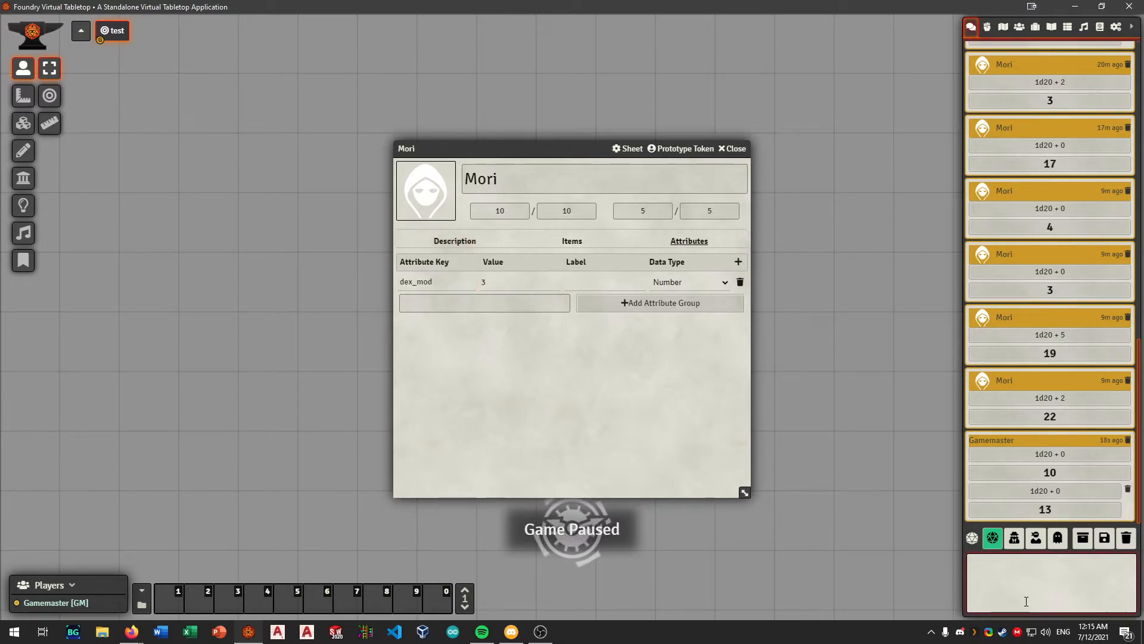
text(/r 1d20)
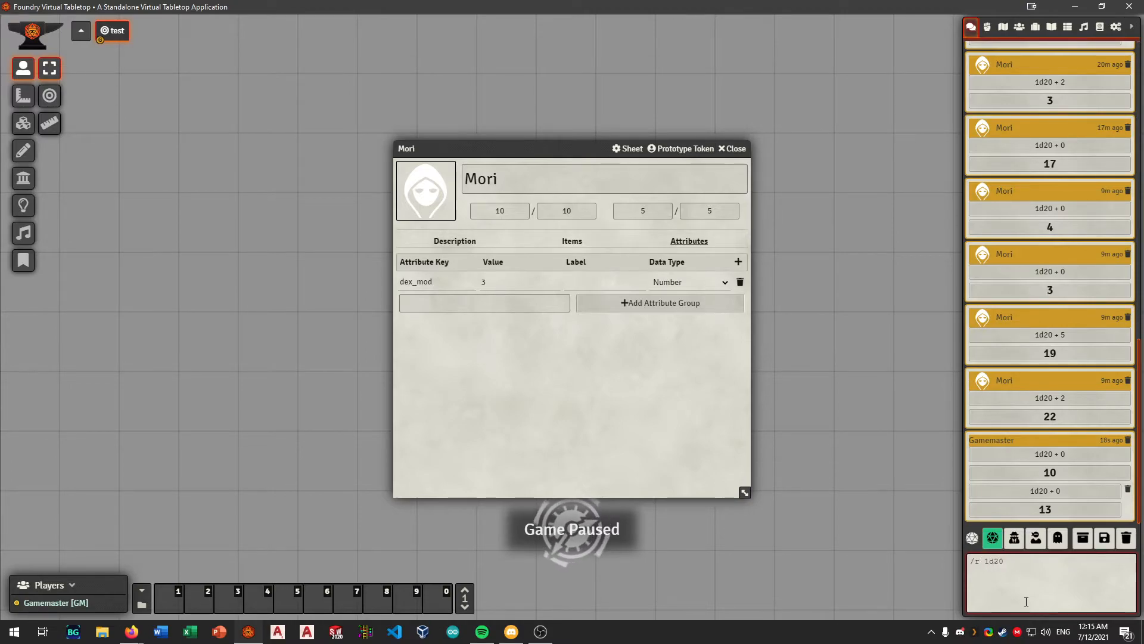
text(+ @d)
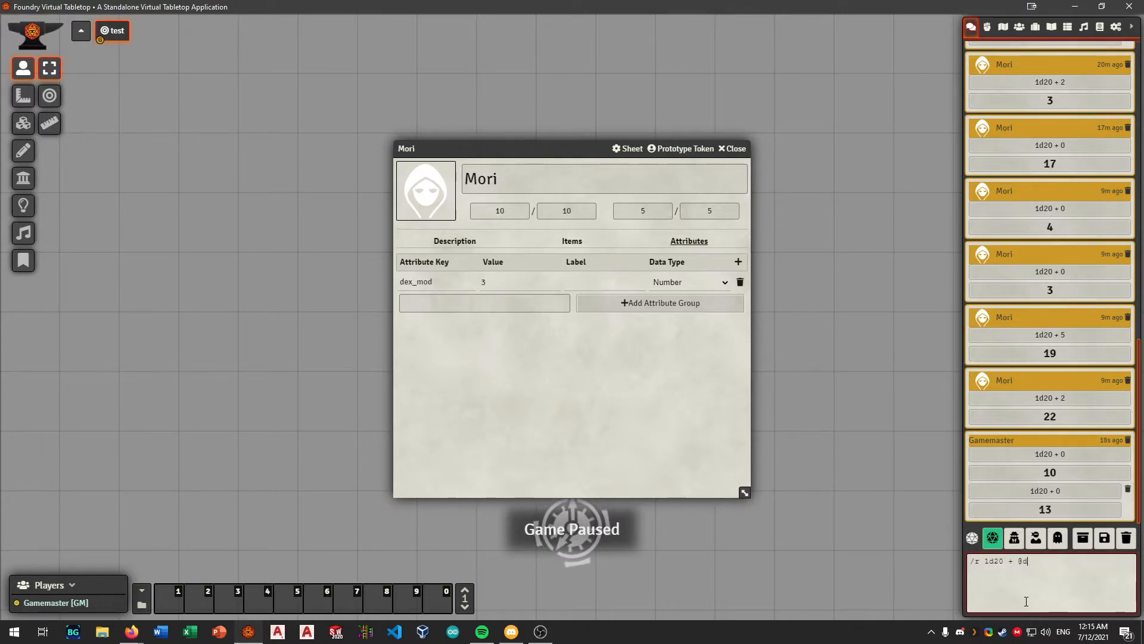
text(dex_mod)
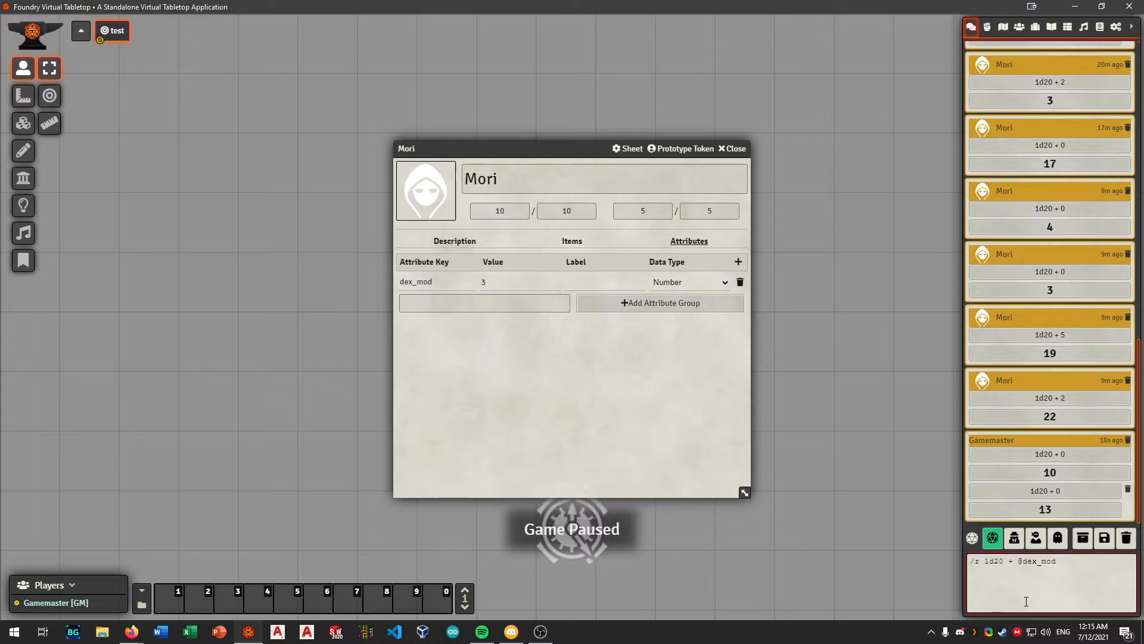
key(Enter)
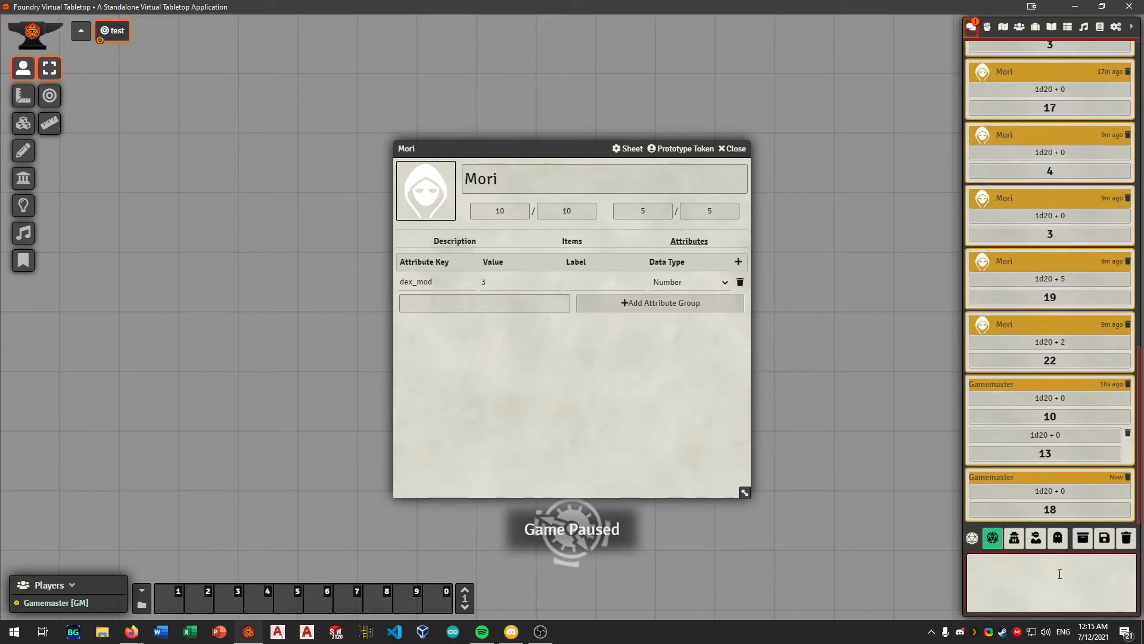
text(/r 1d20 + @dex_mod)
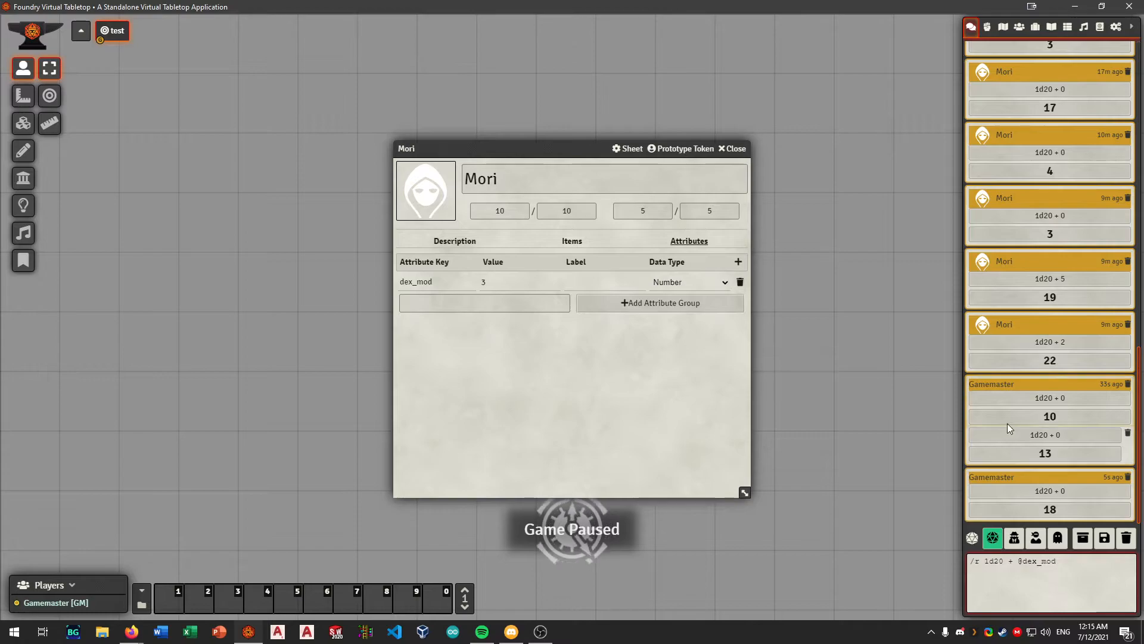
mouse_move(653, 413)
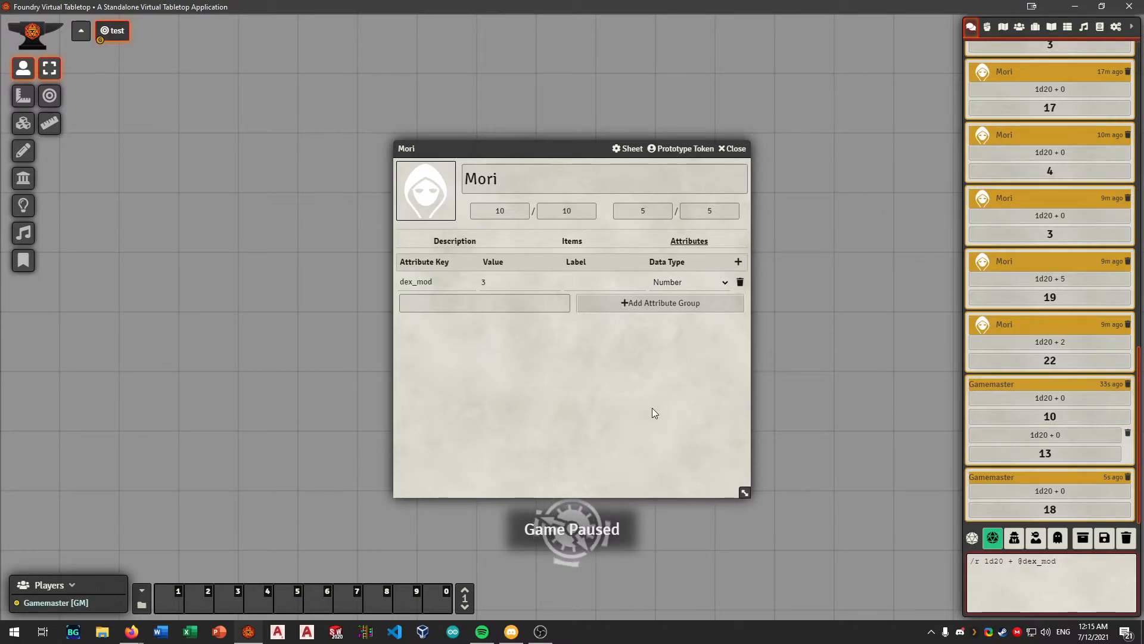
mouse_move(631, 131)
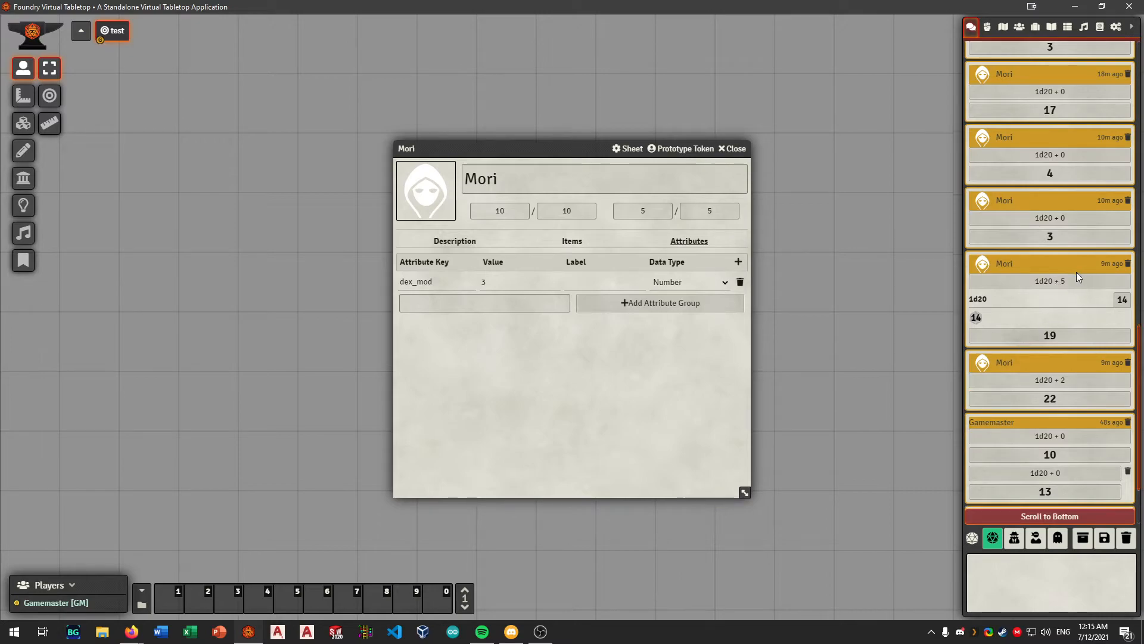
click(625, 148)
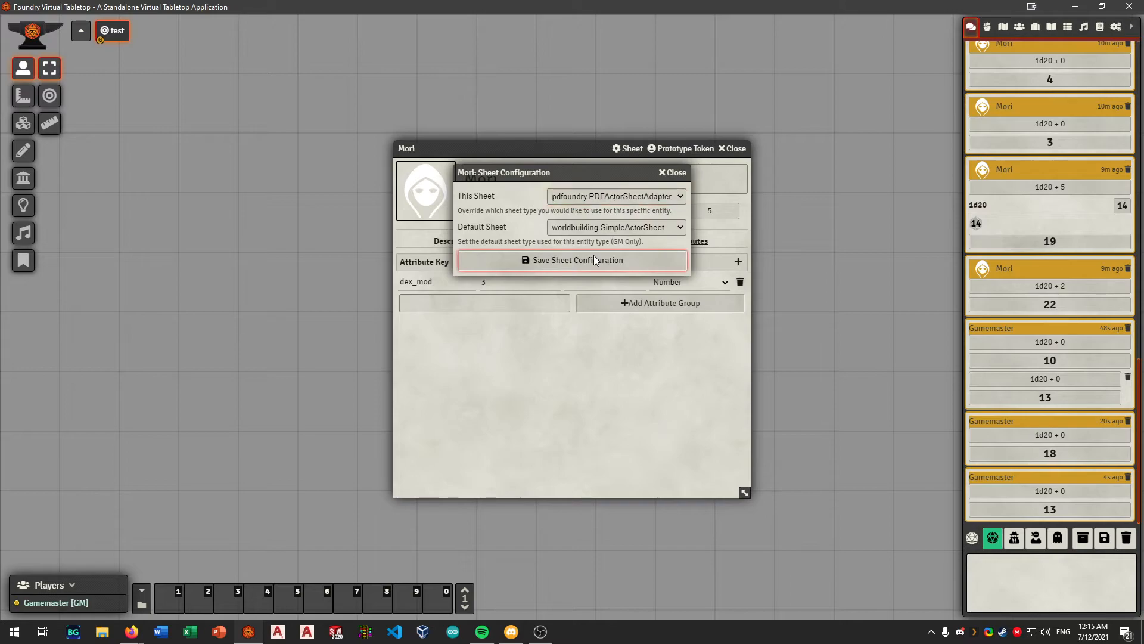
click(572, 260)
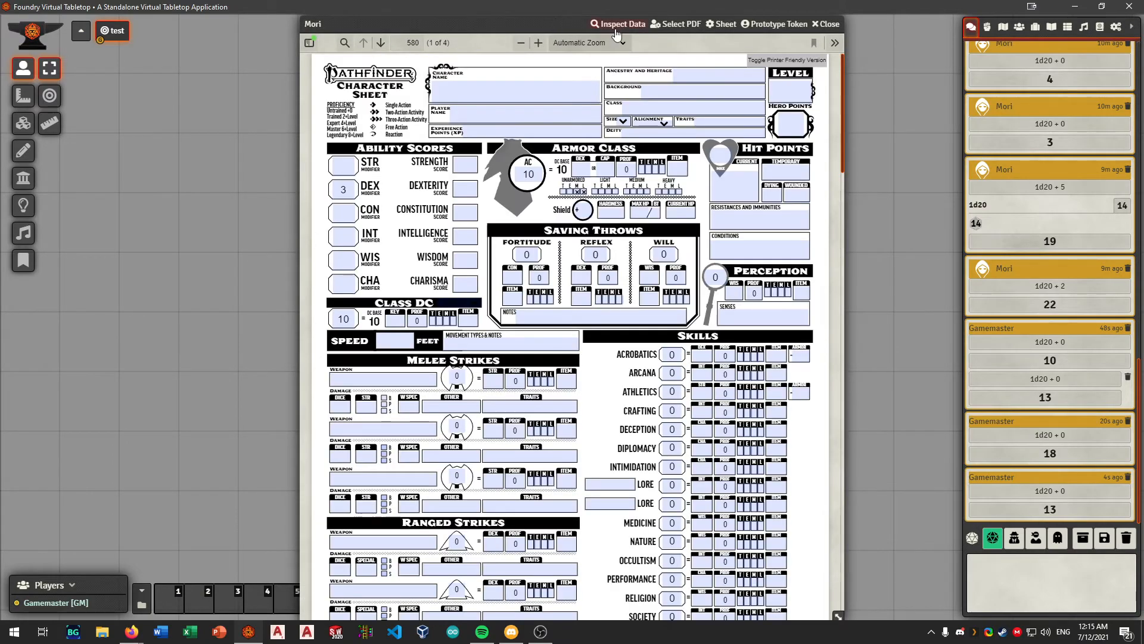
click(620, 23)
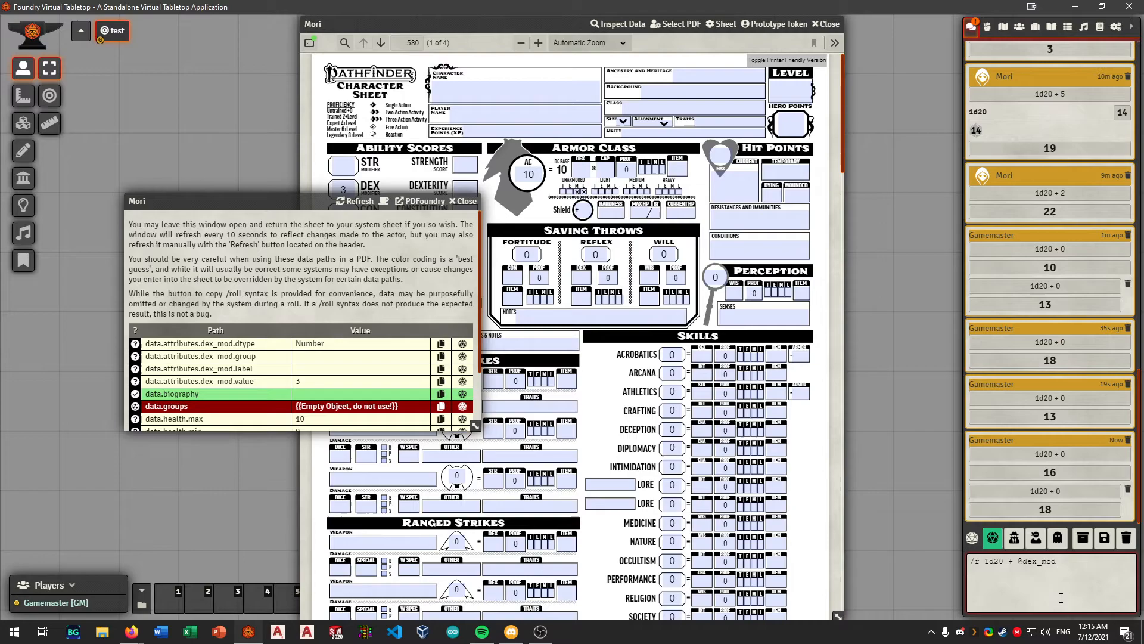
text(@attributes.dex_mod.value)
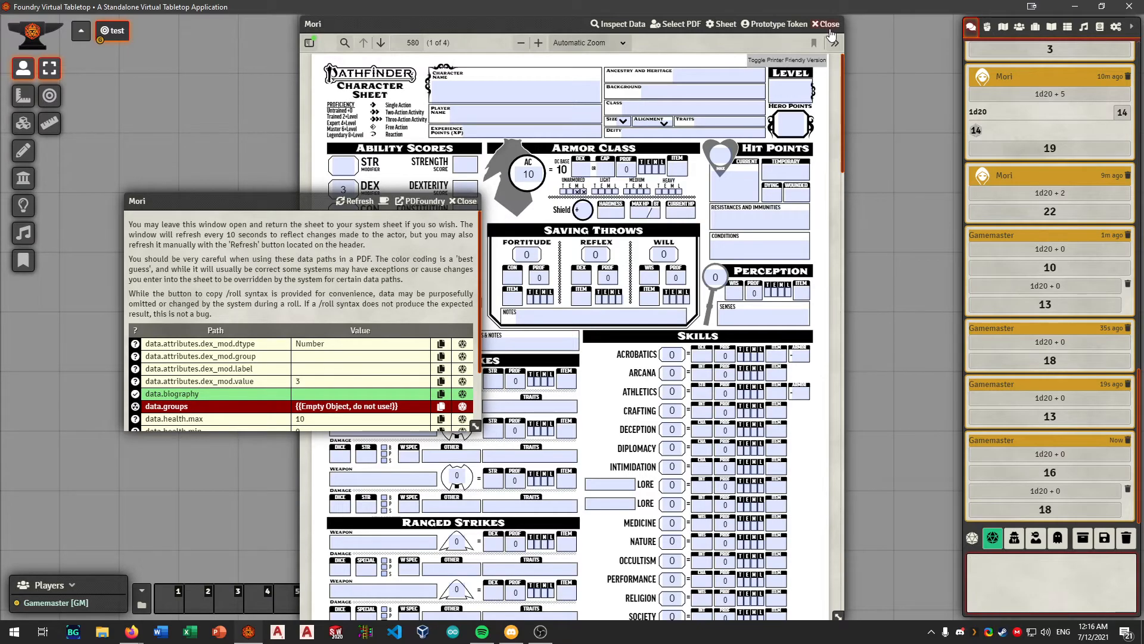
click(825, 24)
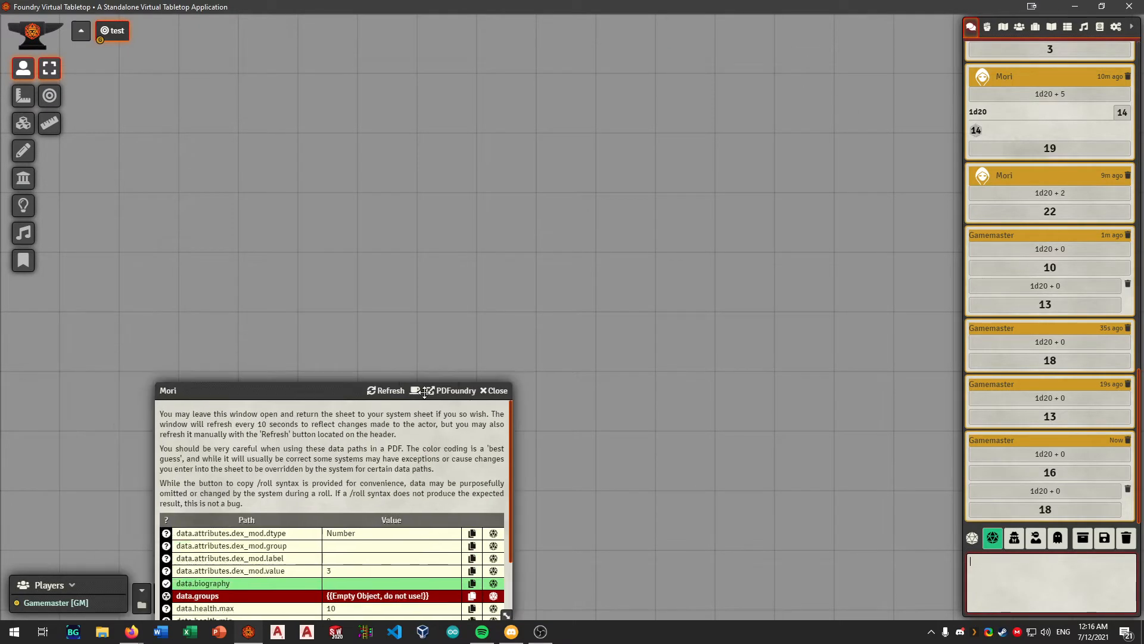
Drag Mori from the Actors list onto the map centre and select the token.
click(1020, 27)
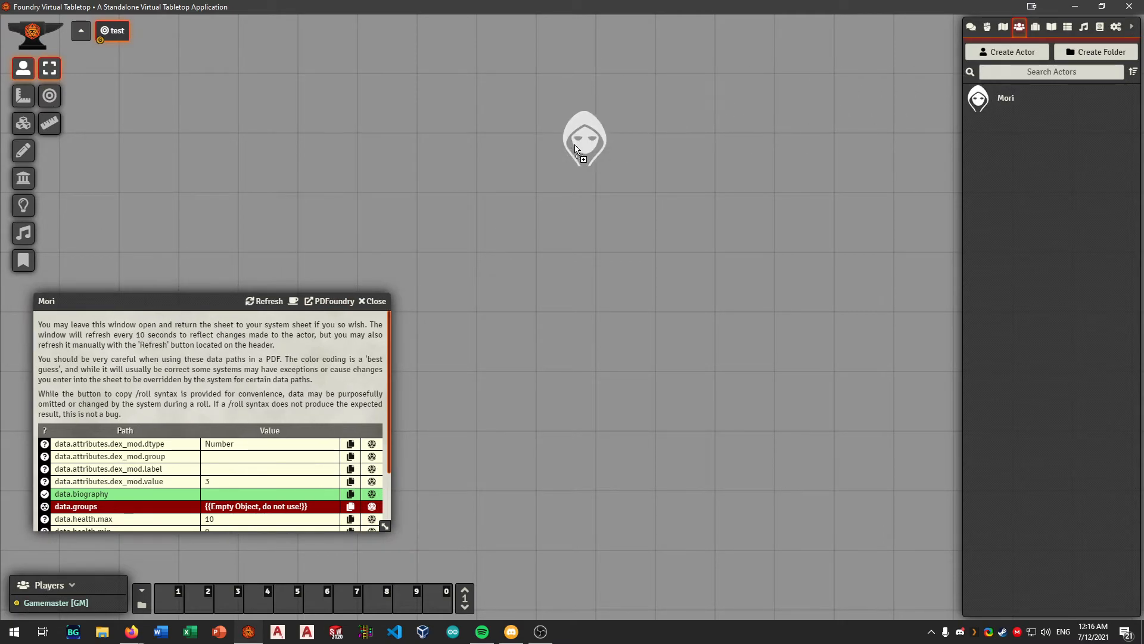
drag(584, 139, 506, 222)
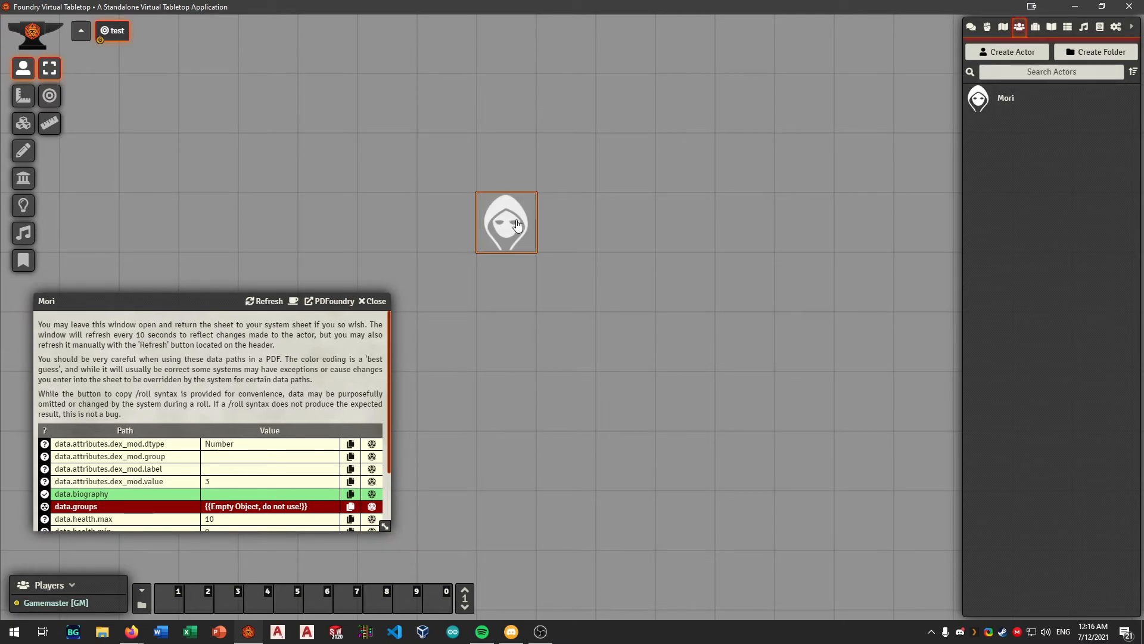
click(333, 301)
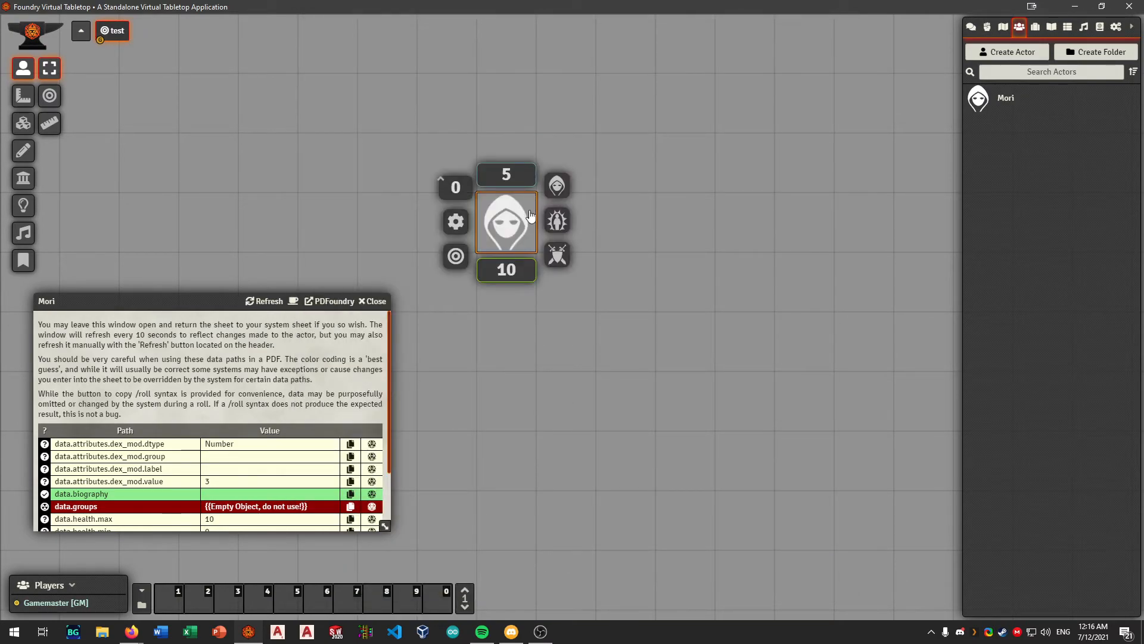
click(970, 26)
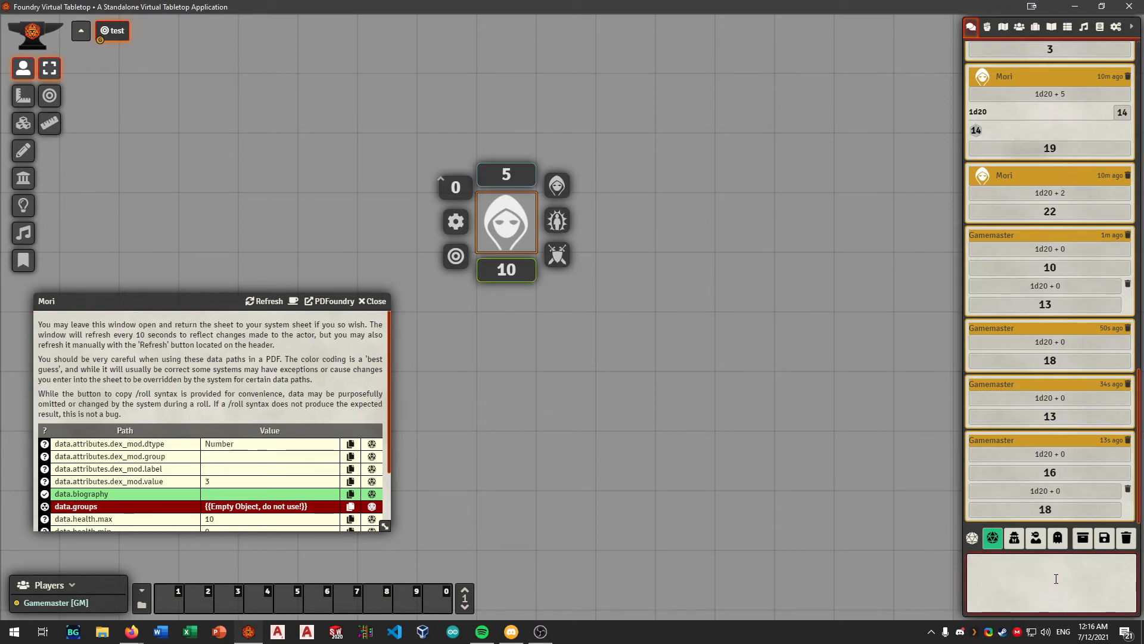
text(/r 1d20)
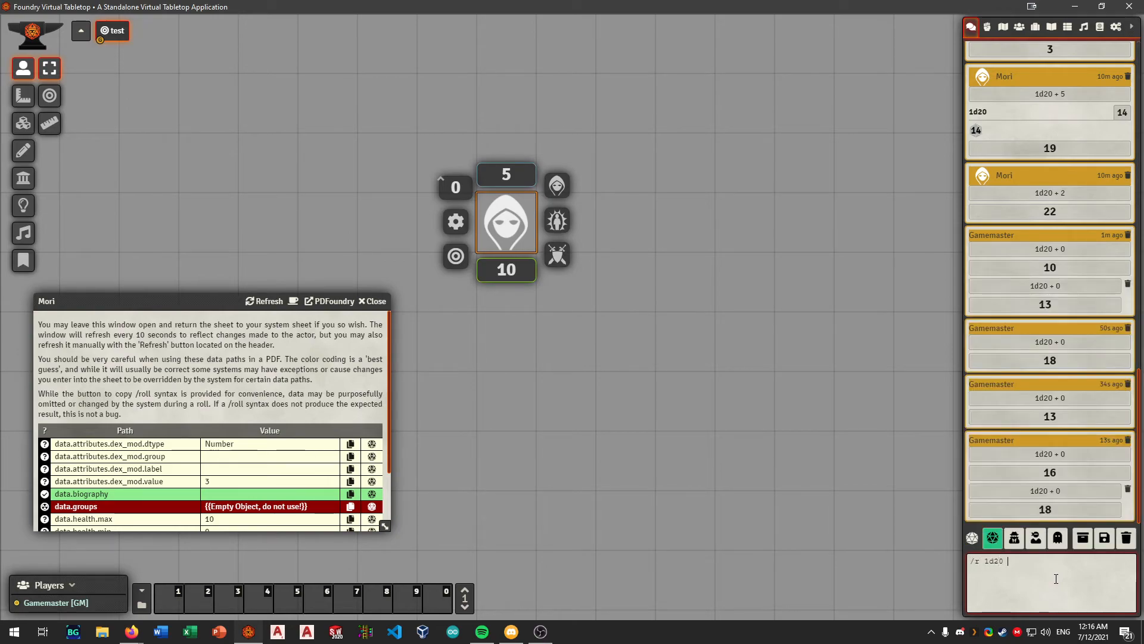
text(+ @dex_m)
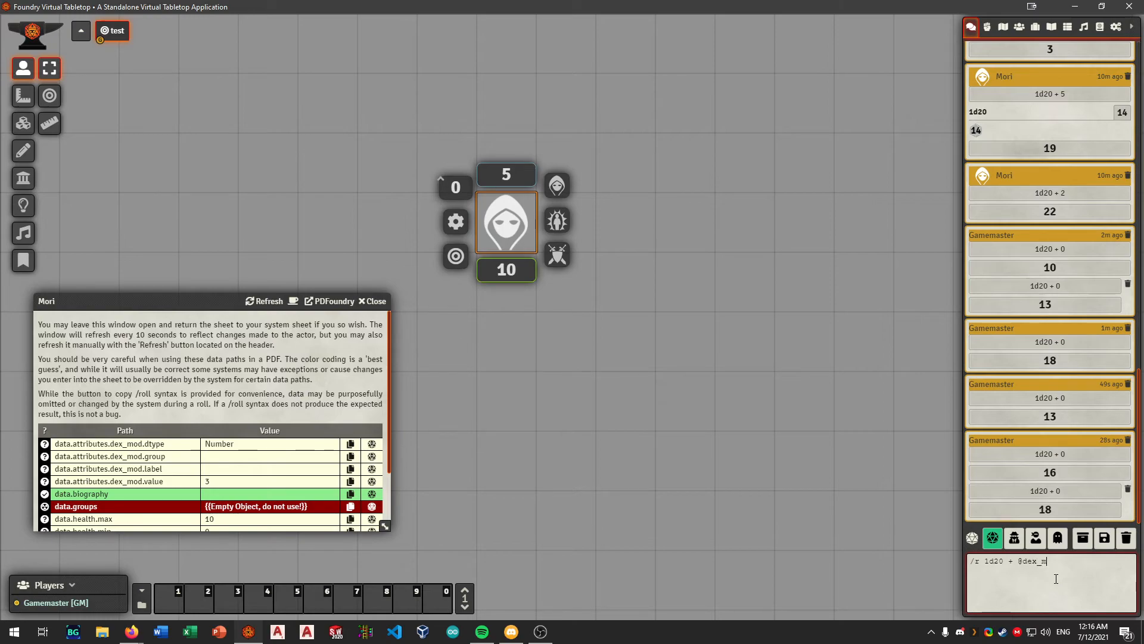
key(Enter)
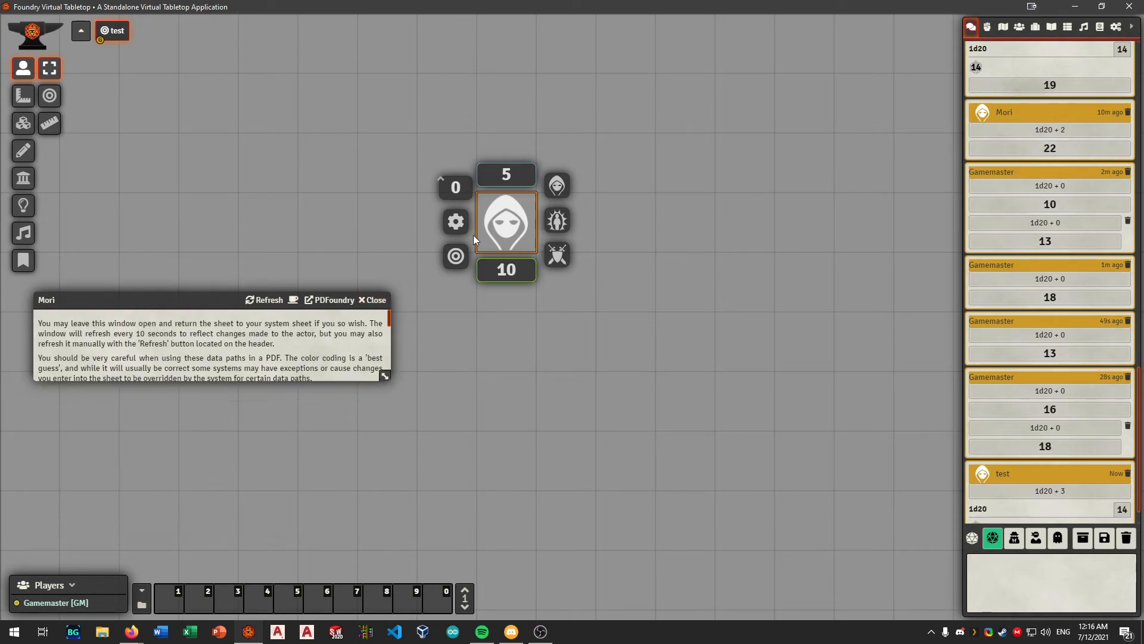
click(333, 300)
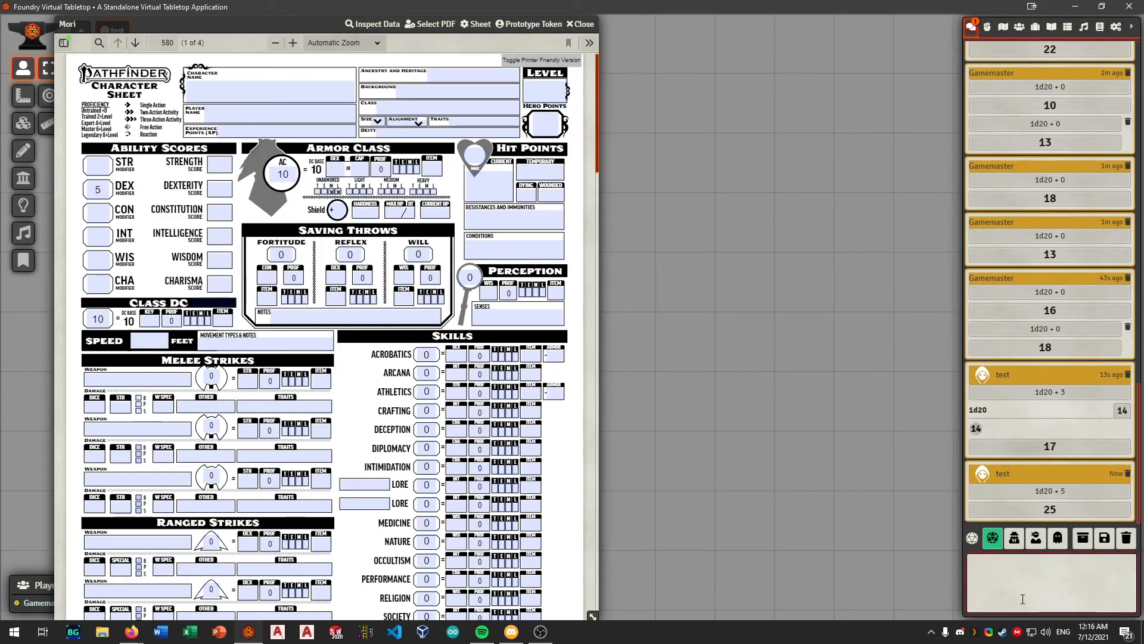
Edit the DEX modifier field on Mori's PDF sheet to 25.
click(96, 188)
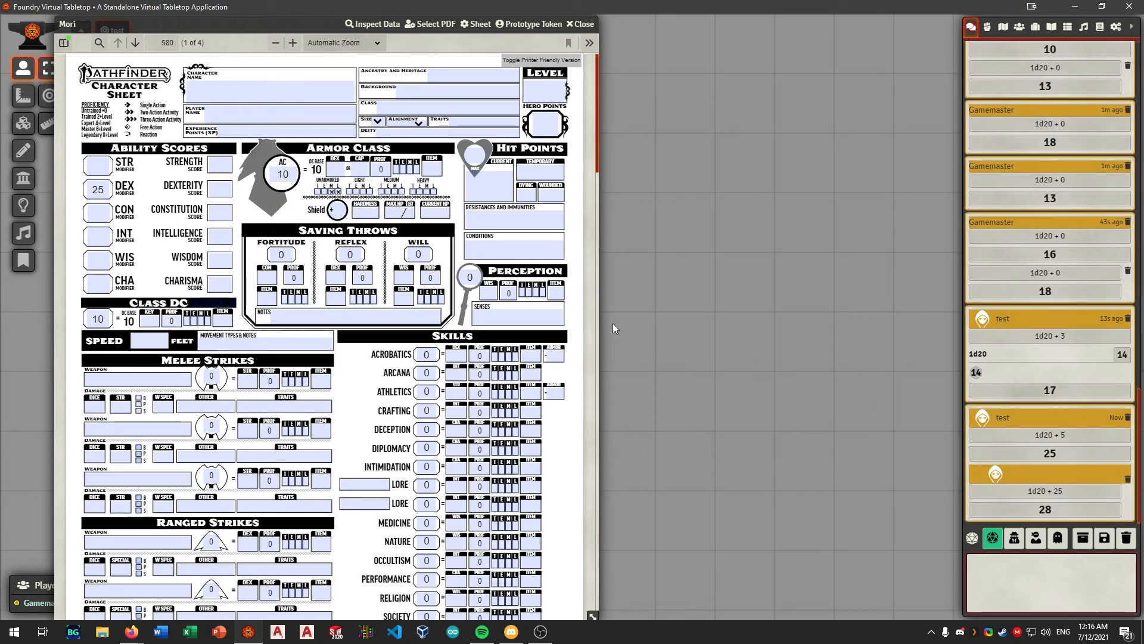
scroll(down, 3)
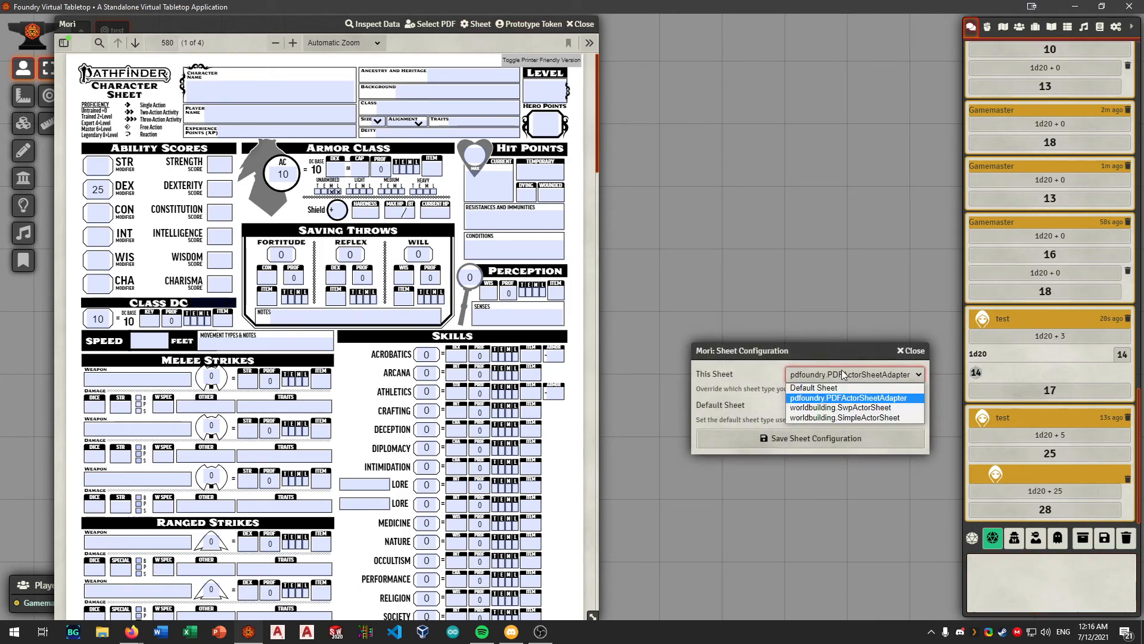
Set Mori's token sheet to worldbuilding.SimpleActorSheet and save the configuration.
click(845, 417)
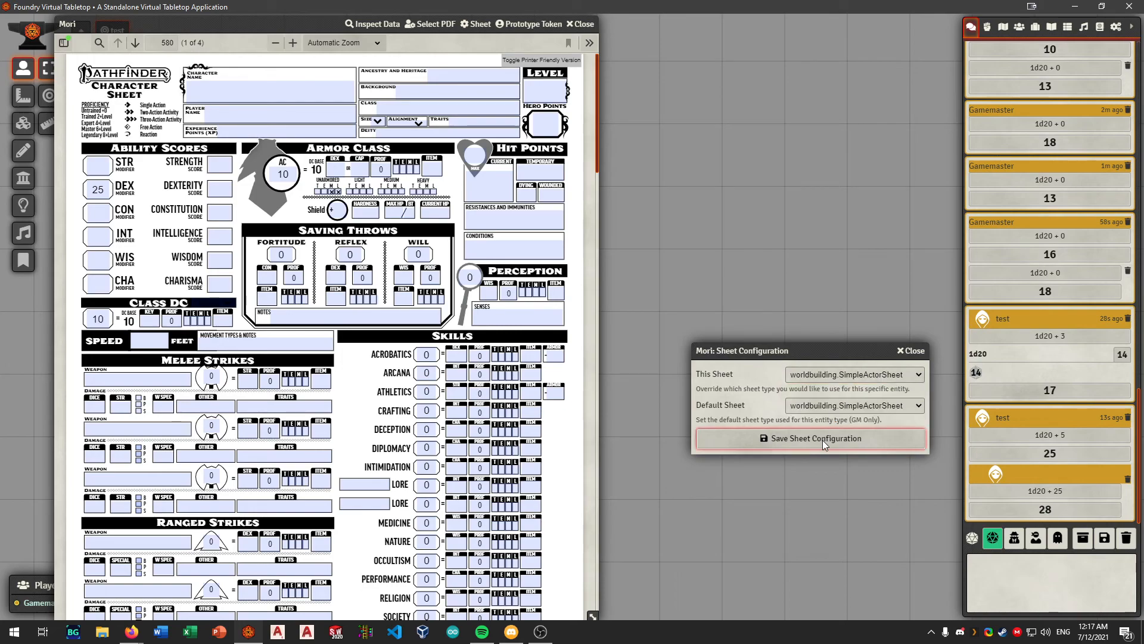
click(810, 438)
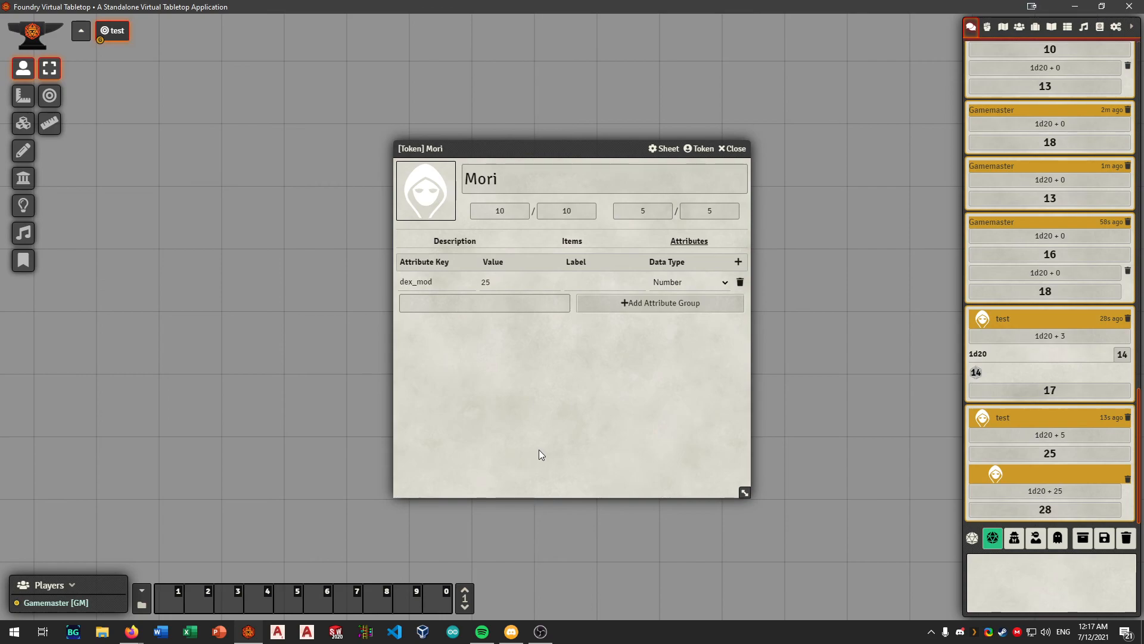
mouse_move(545, 450)
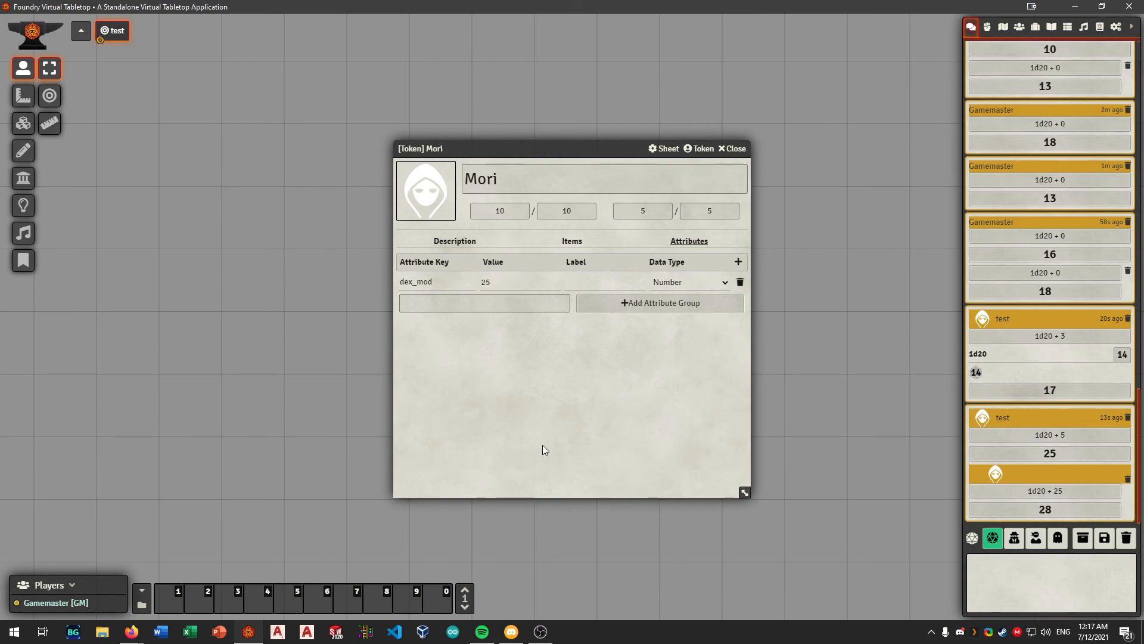